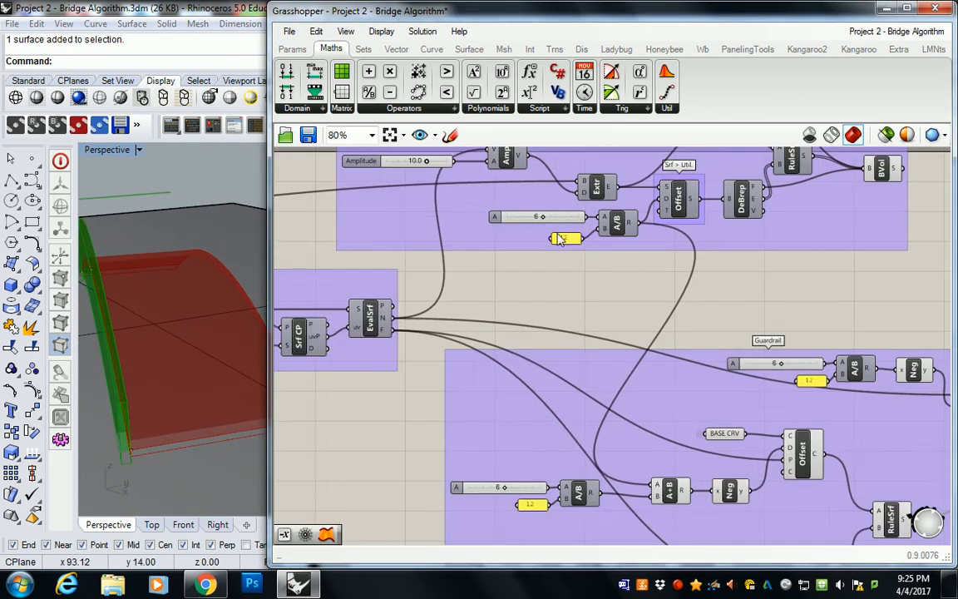
Step: Place a Vector parameter on the surface evaluation's N output
scroll(down, 3)
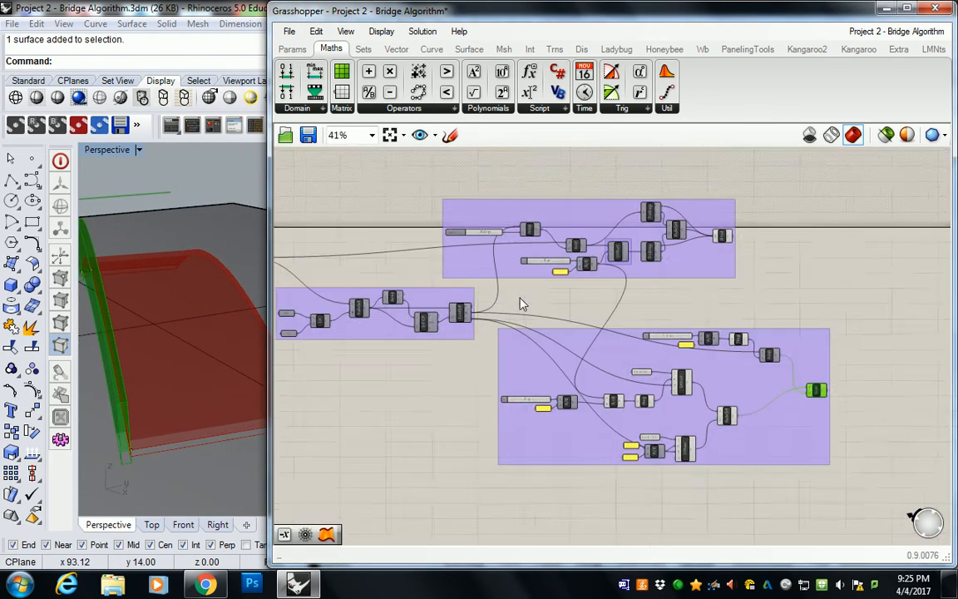
scroll(down, 3)
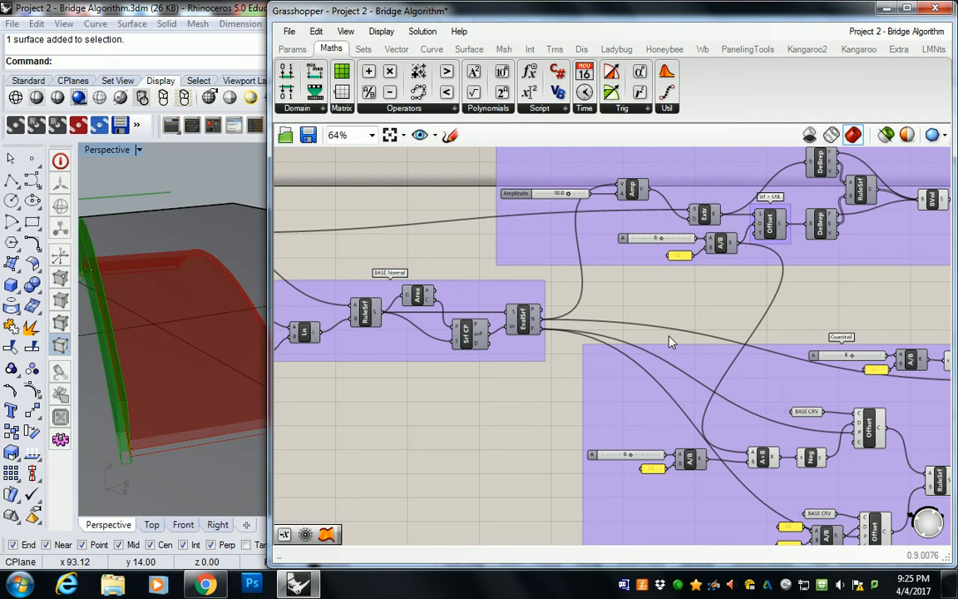
scroll(down, 3)
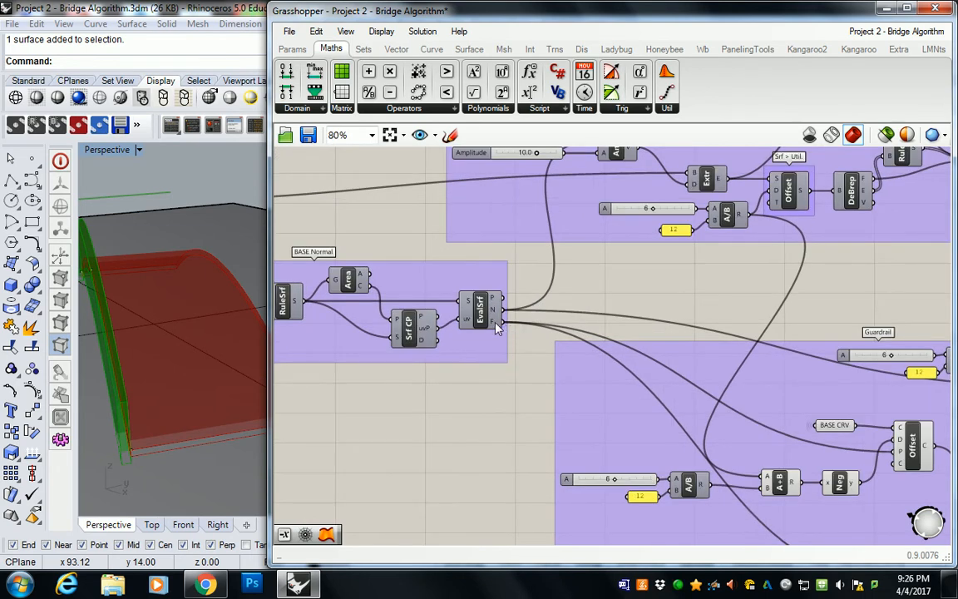
mouse_move(496, 314)
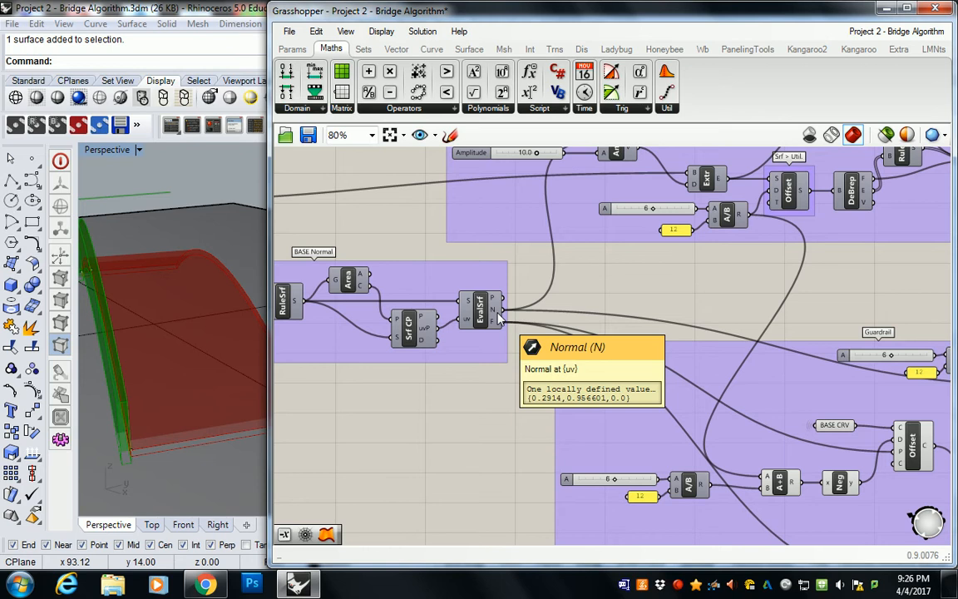
scroll(down, 3)
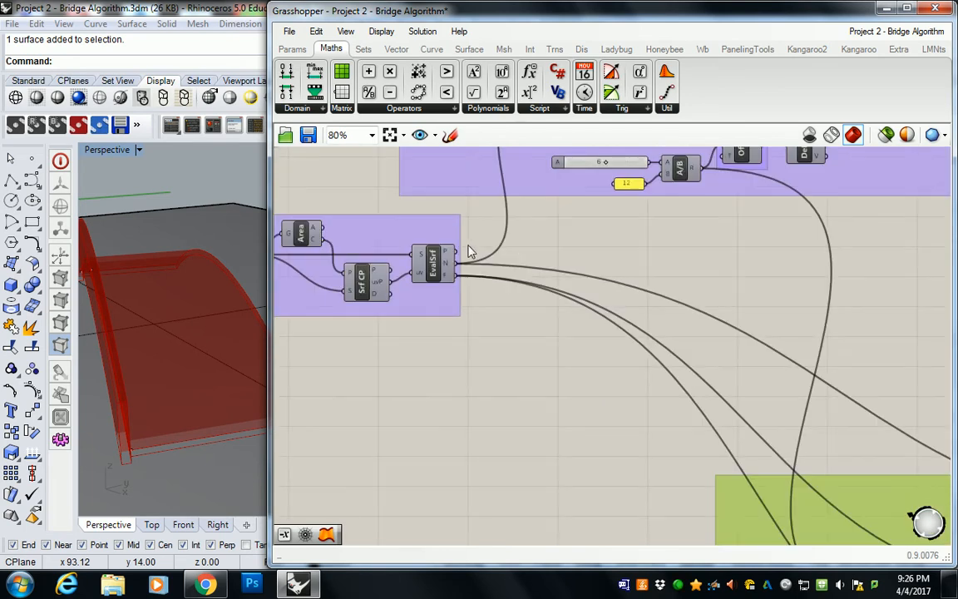
click(292, 48)
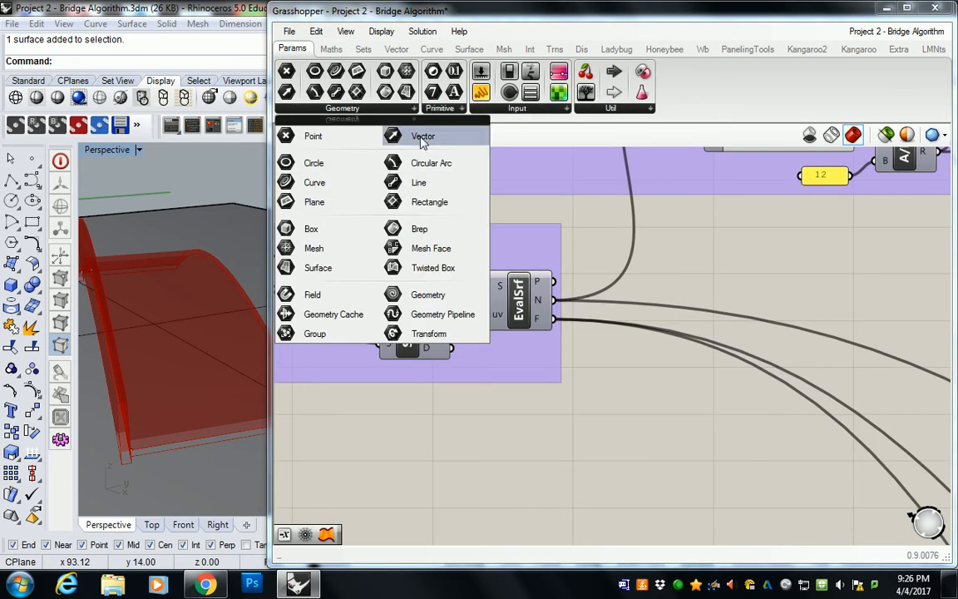
click(423, 136)
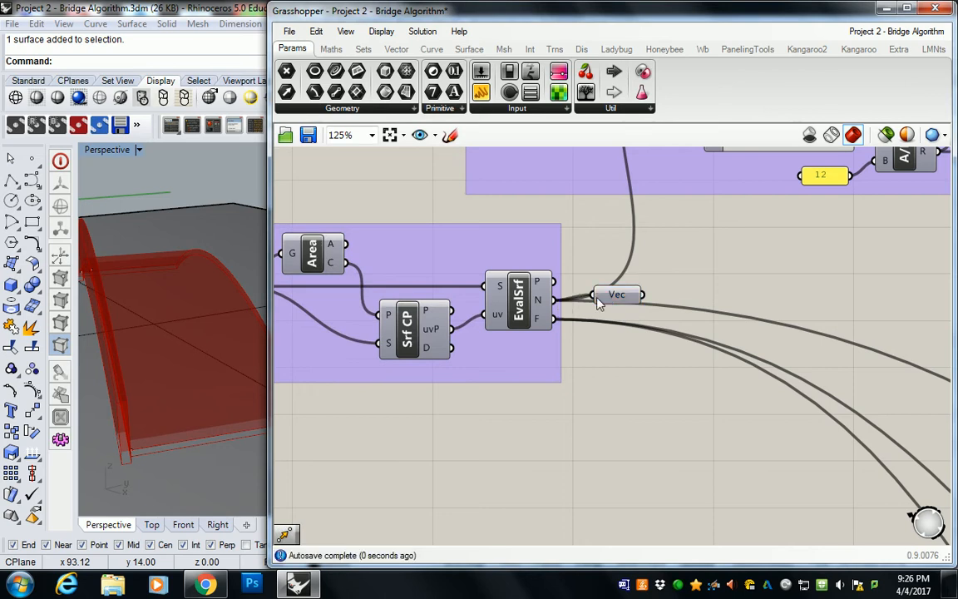
Step: Rename the vector parameter to BASE NORMAL
right_click(616, 295)
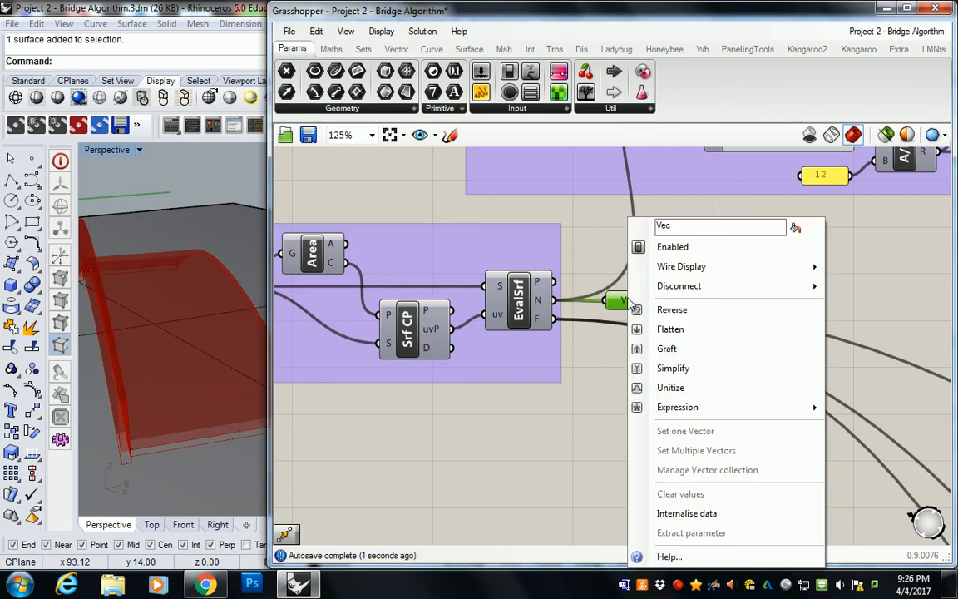
text(BASE)
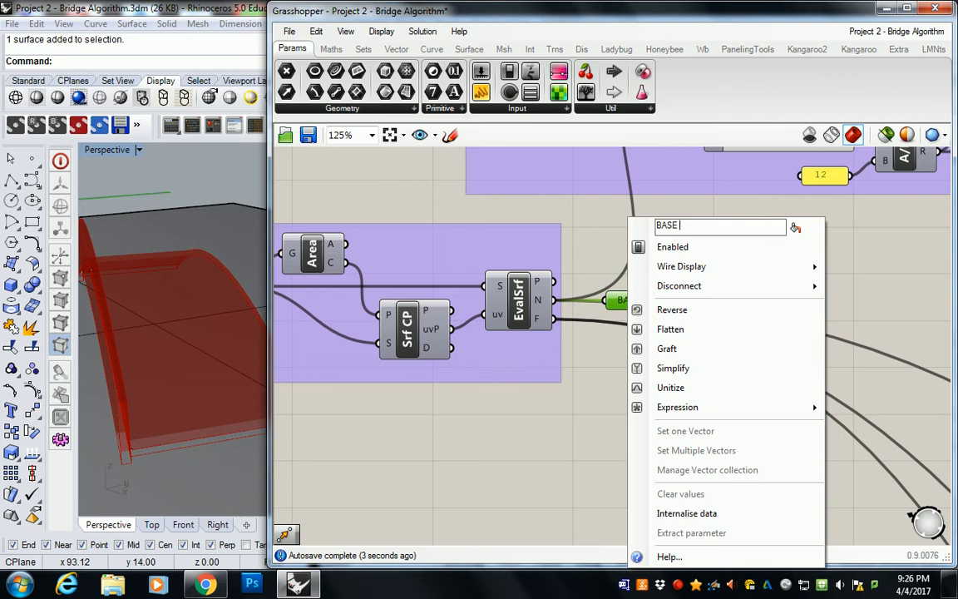
text(VECTOR)
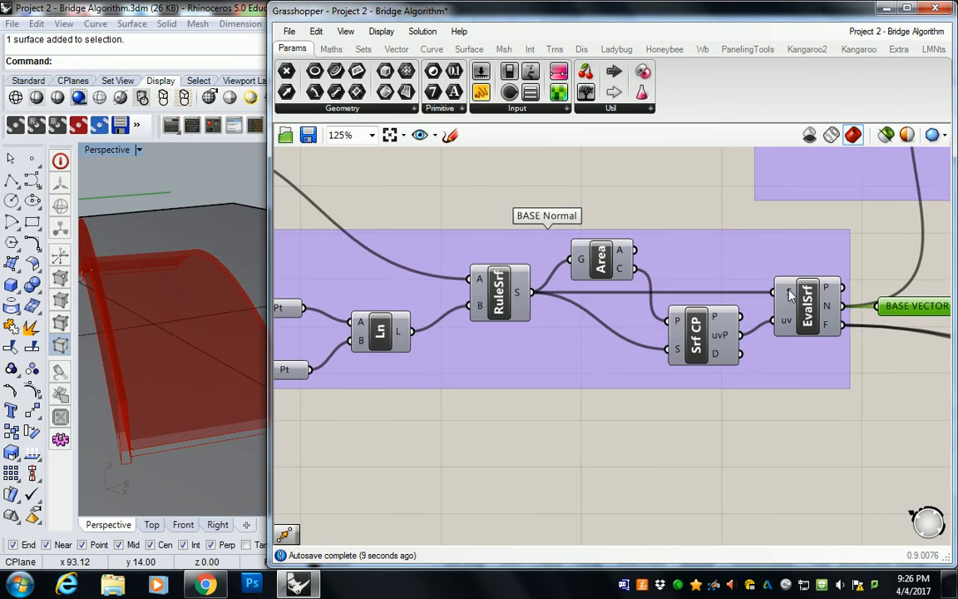
right_click(913, 309)
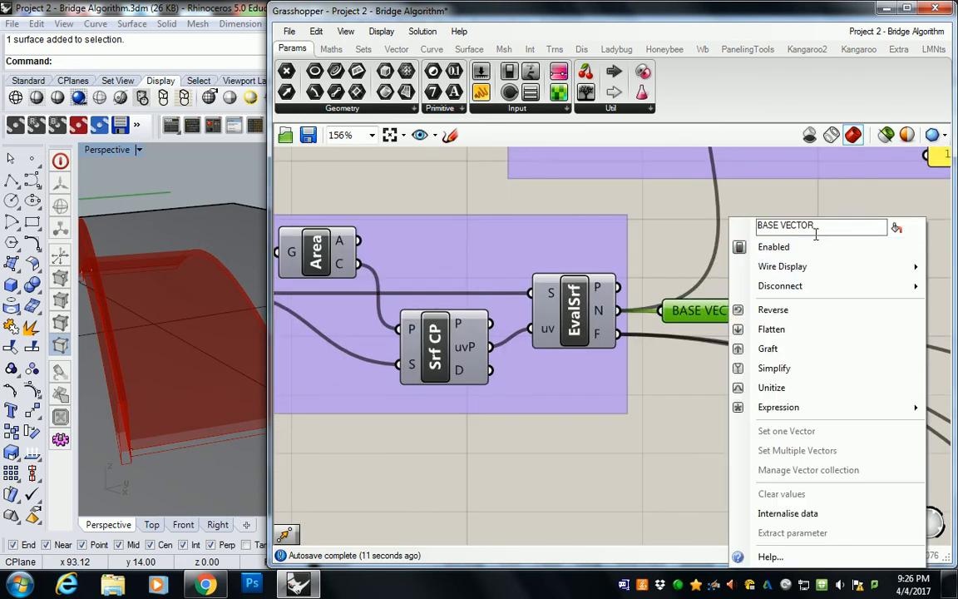
text(BASE NORMAL)
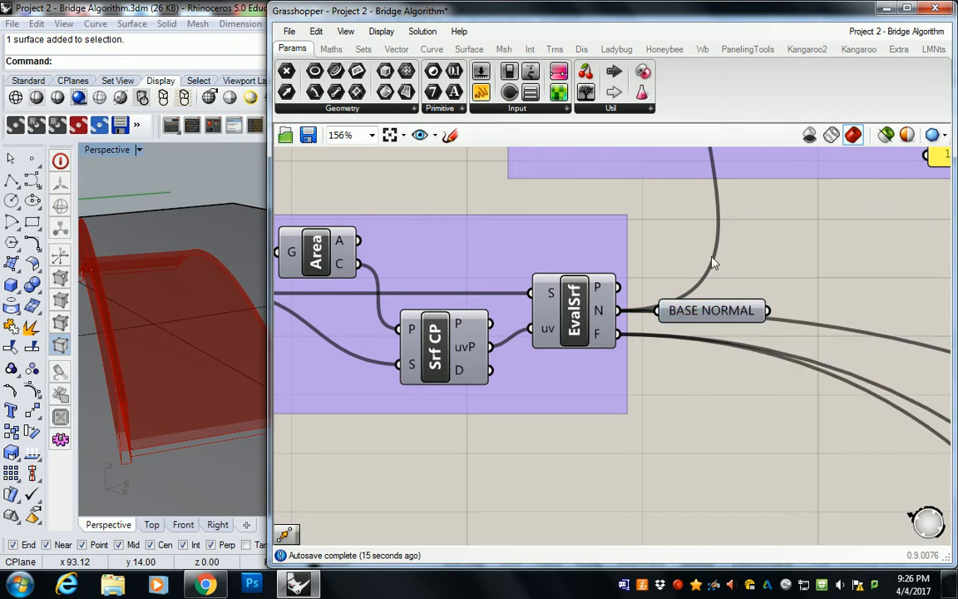
click(342, 108)
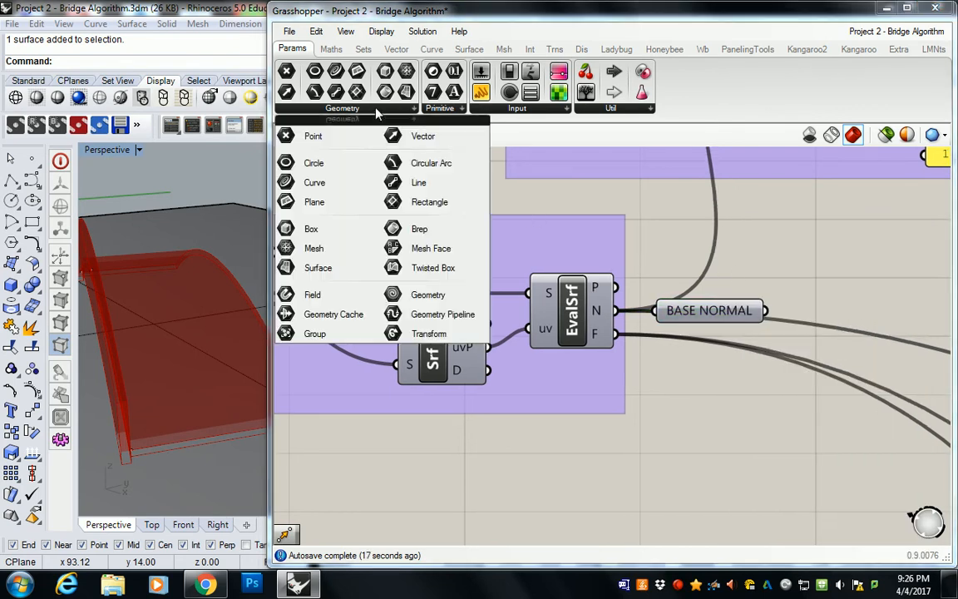
mouse_move(332, 315)
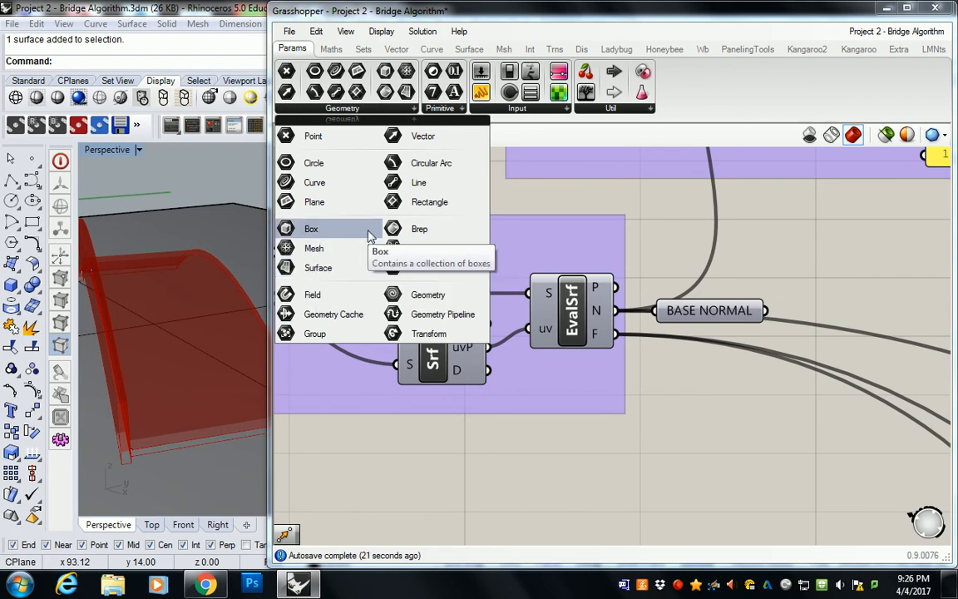
mouse_move(312, 294)
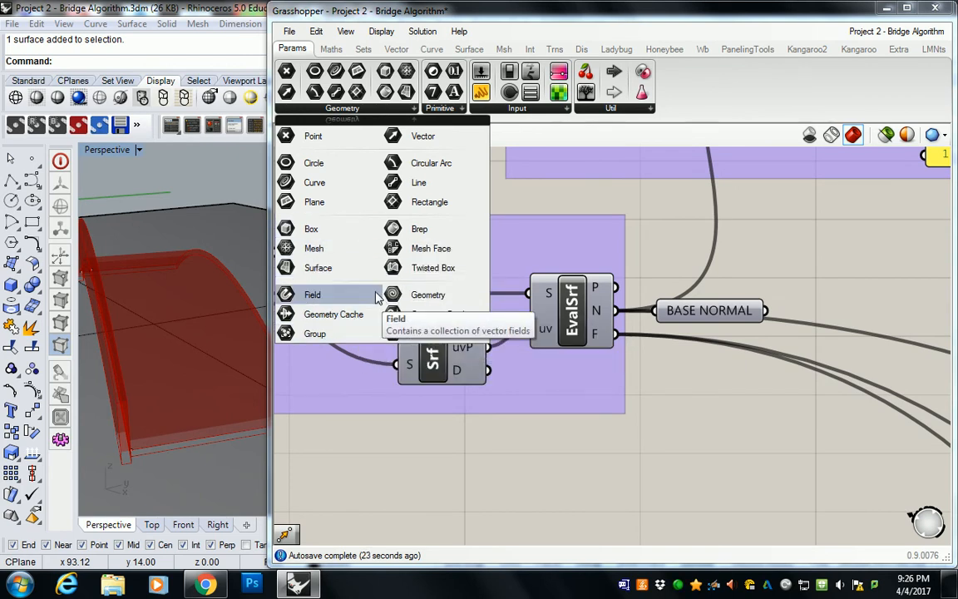
mouse_move(401, 122)
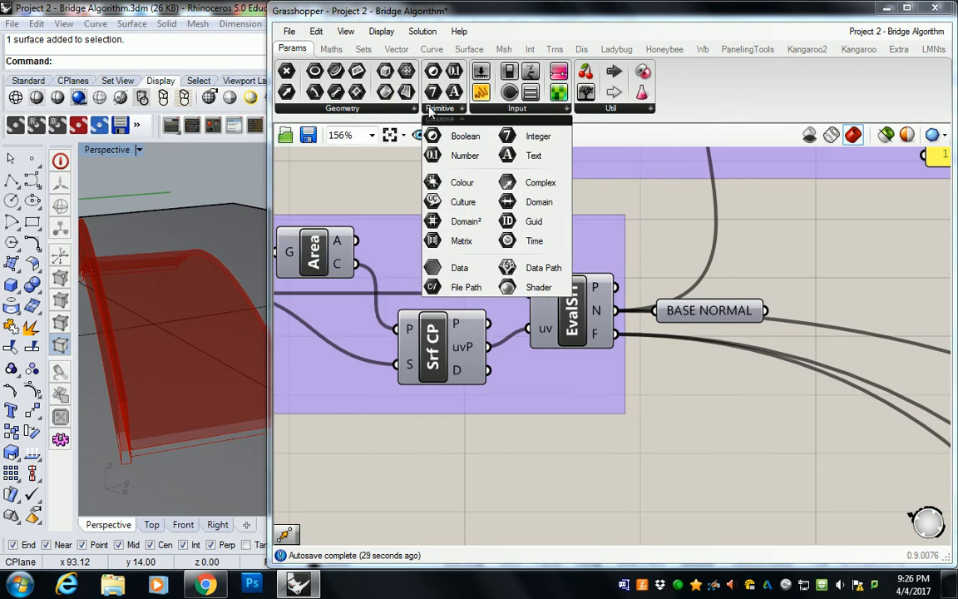
Step: Place a Geometry parameter on EvalSrf's F output and rename it BASE FRAME
click(342, 108)
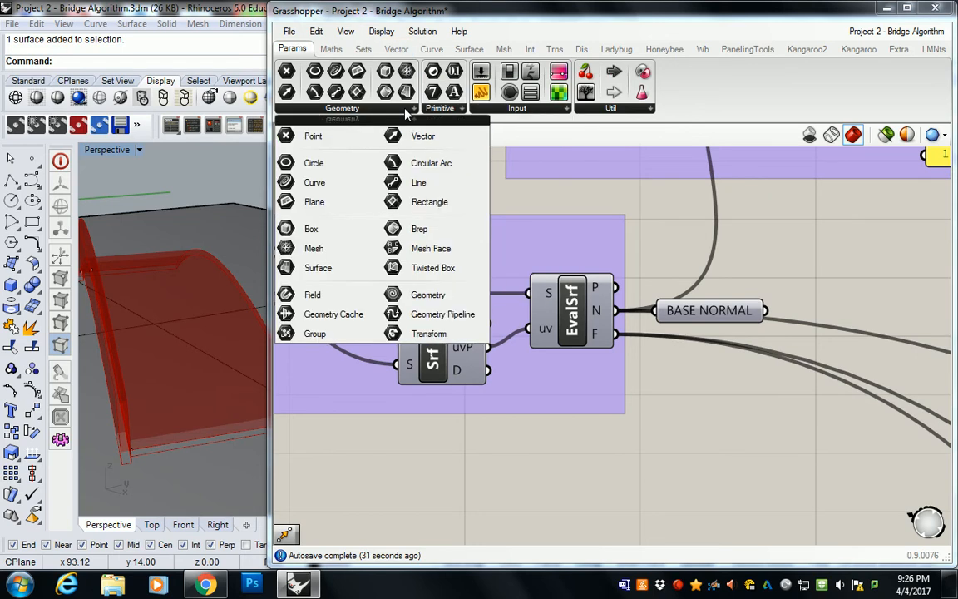
mouse_move(427, 294)
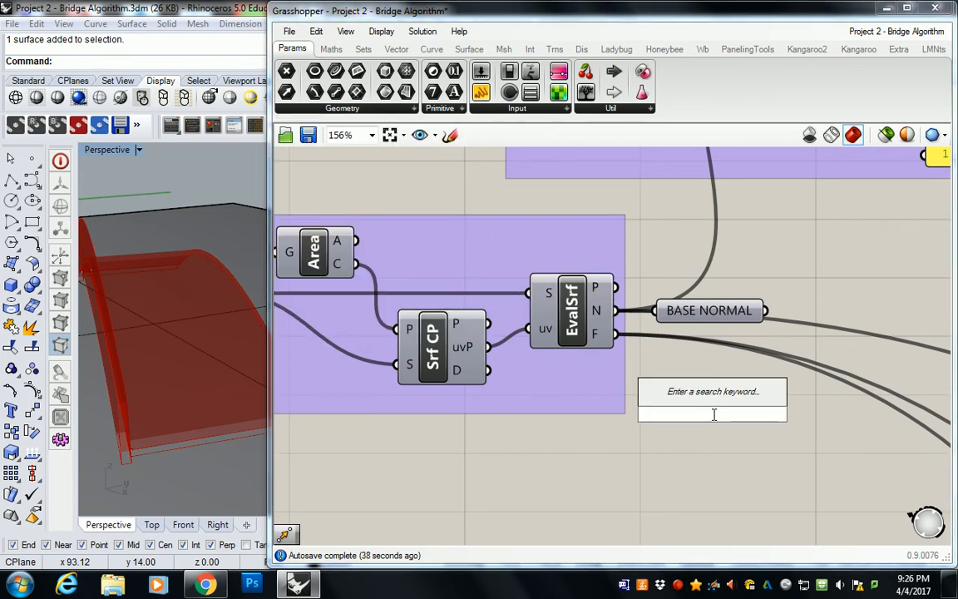
text(FRAME)
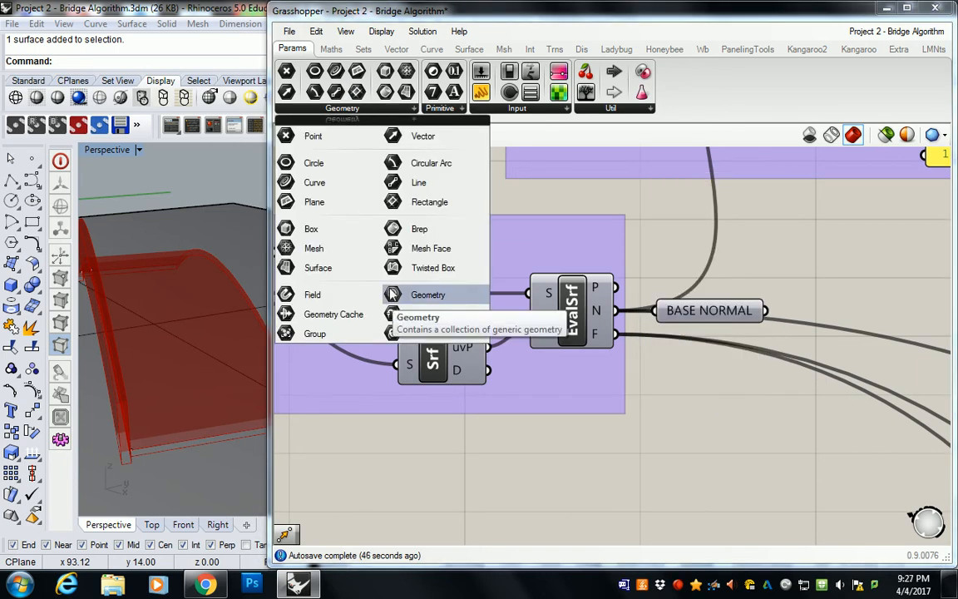
click(427, 294)
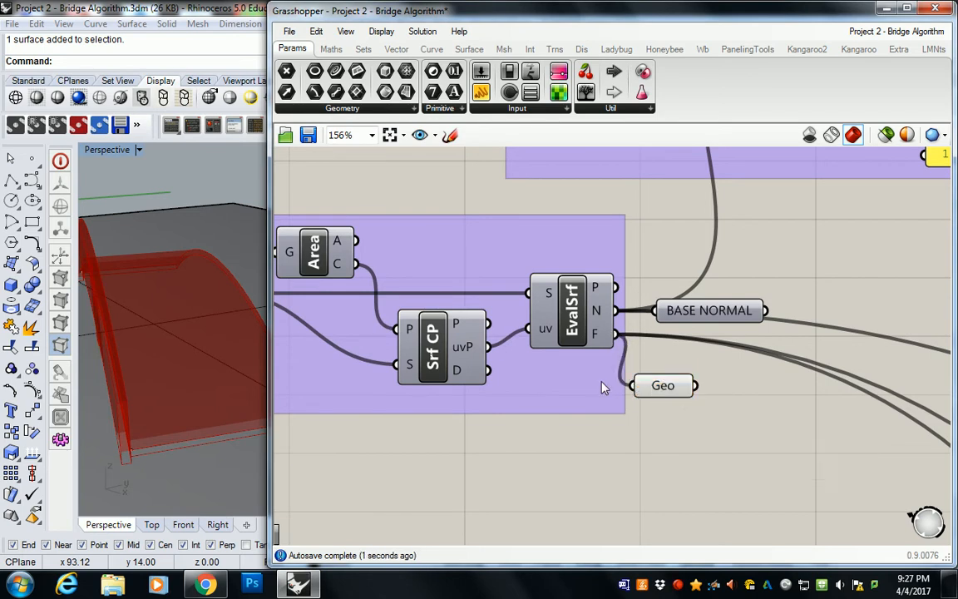
right_click(663, 385)
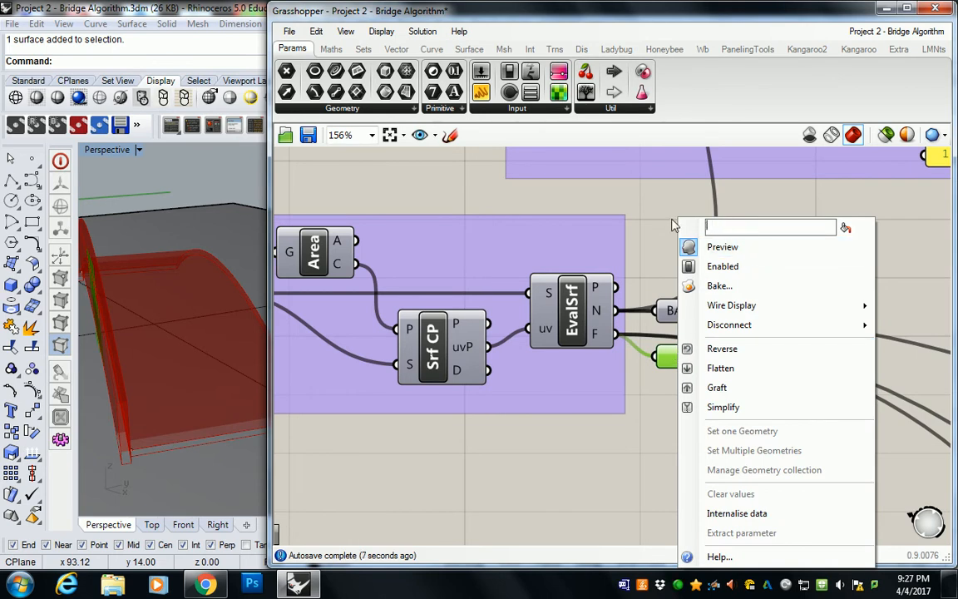
text(BASE FRAME)
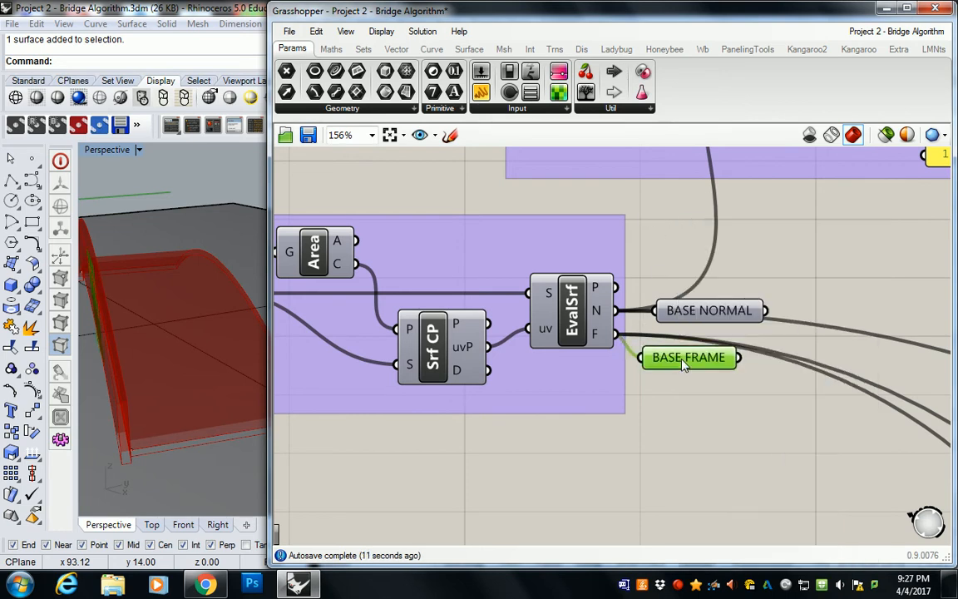
Step: Hide the BASE NORMAL and BASE FRAME copy wires; wire BASE FRAME to the guardrail Offset's P
scroll(down, 3)
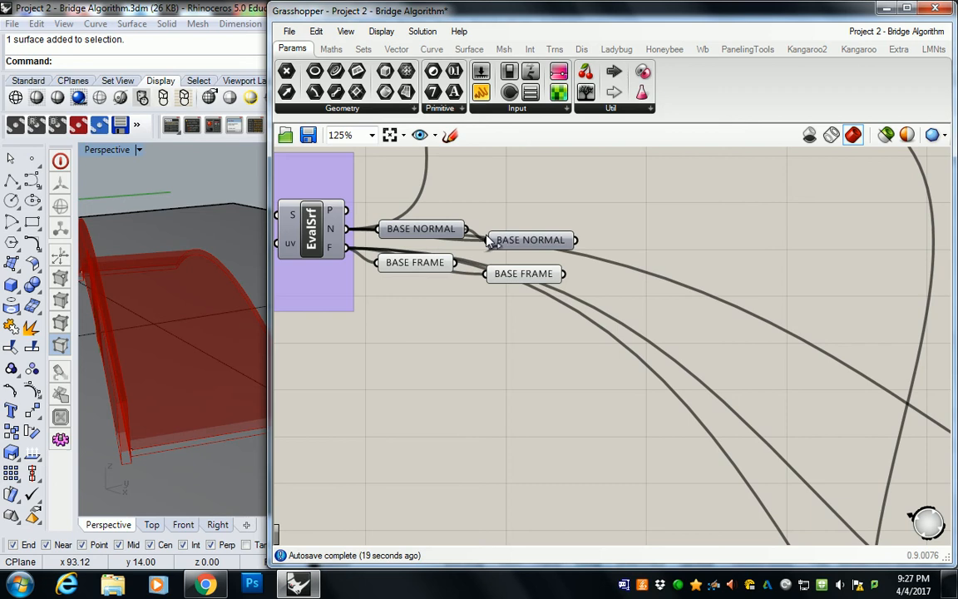
right_click(531, 240)
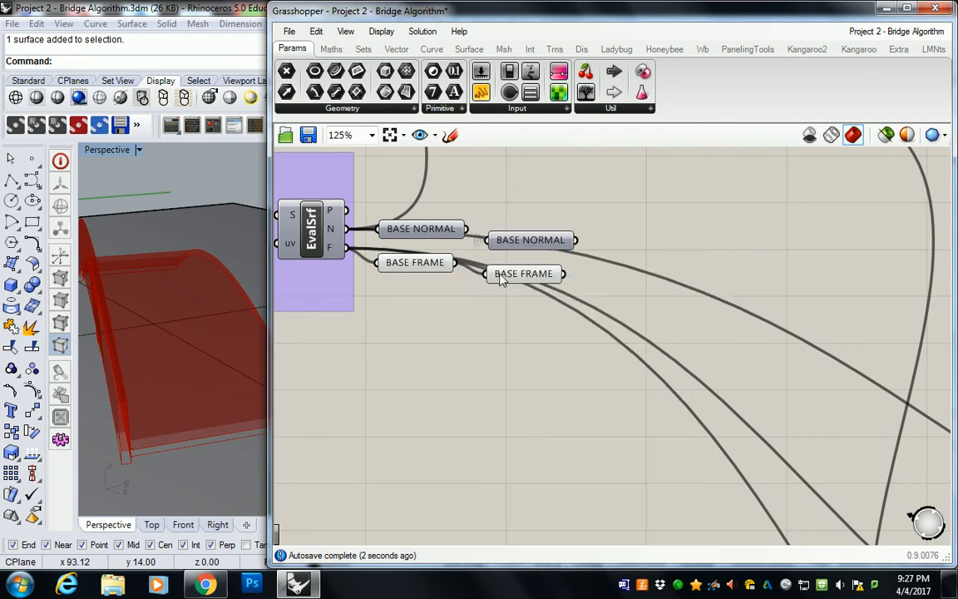
right_click(522, 273)
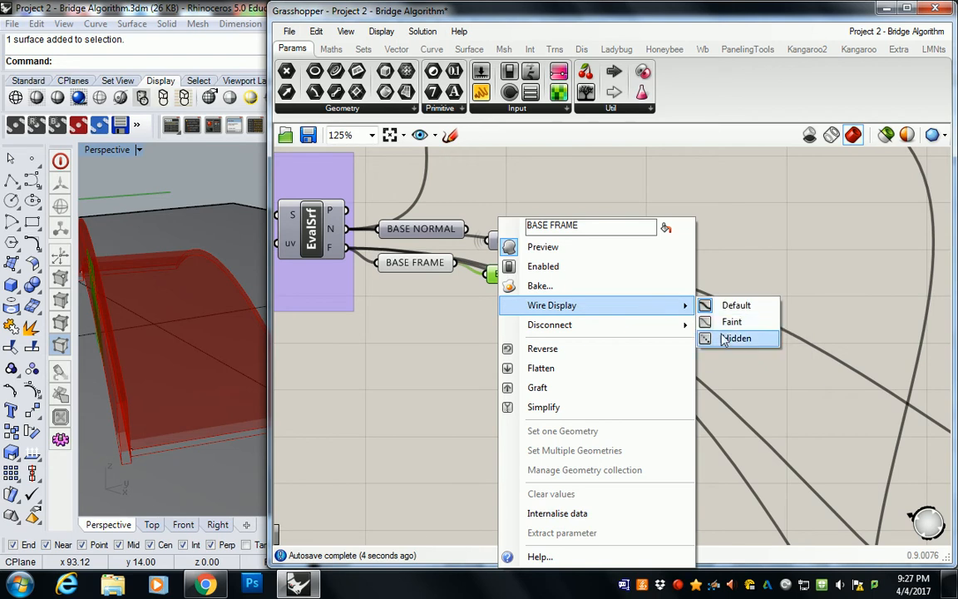
click(738, 338)
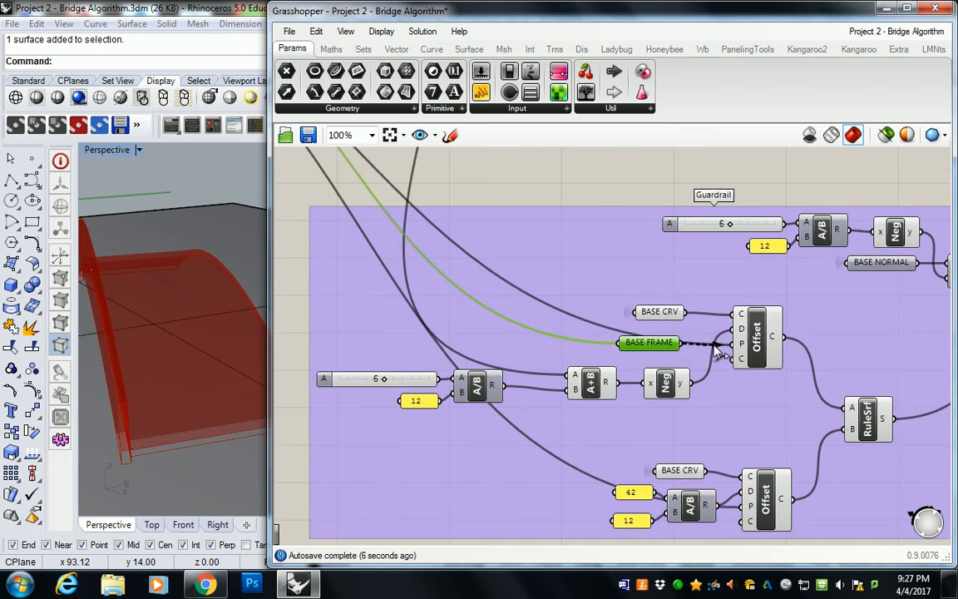
drag(648, 343, 547, 333)
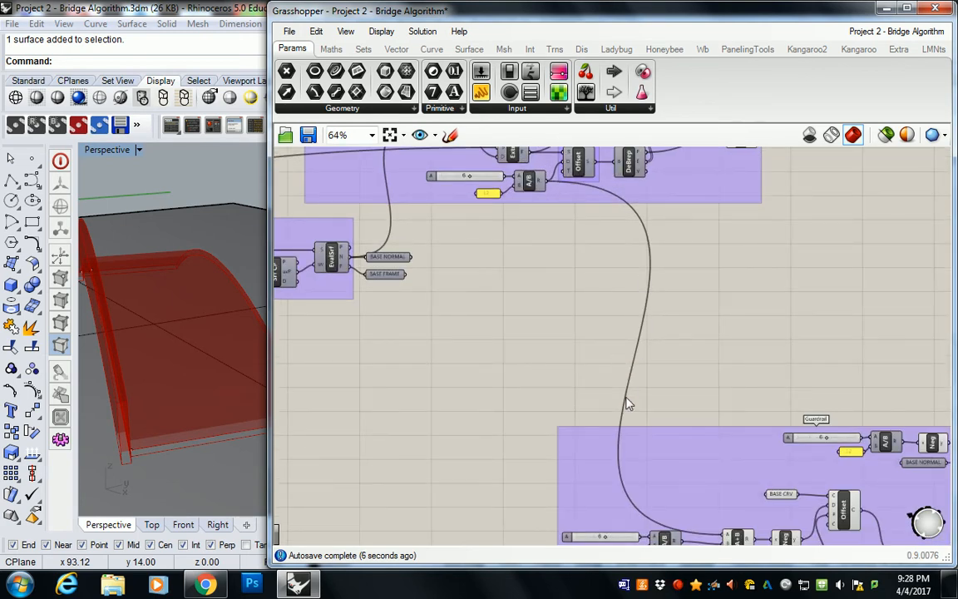
mouse_move(643, 405)
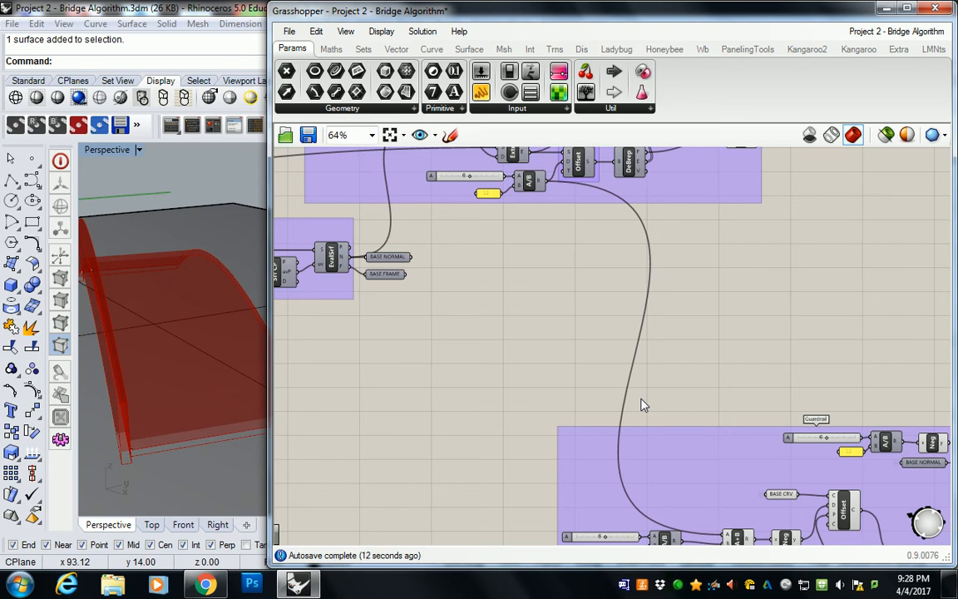
mouse_move(583, 245)
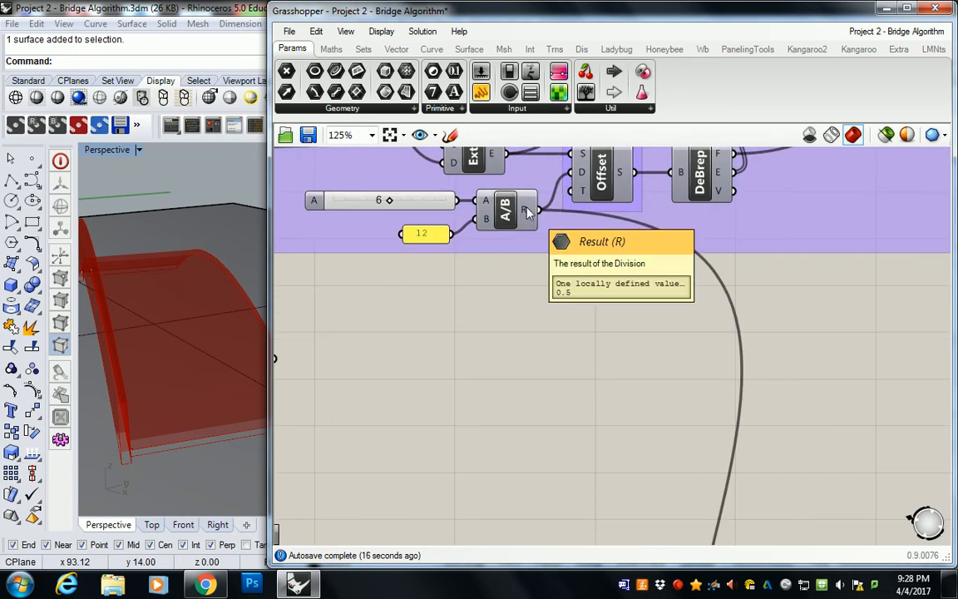
Step: Add a WALKWAY THICKNESS Number parameter and move a copy into the Guardrail group
click(441, 108)
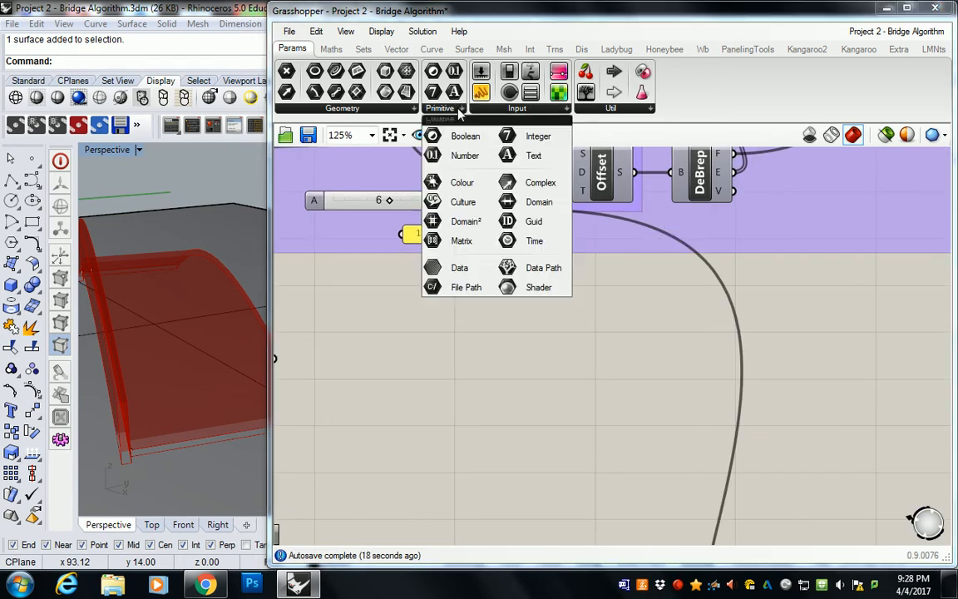
click(464, 155)
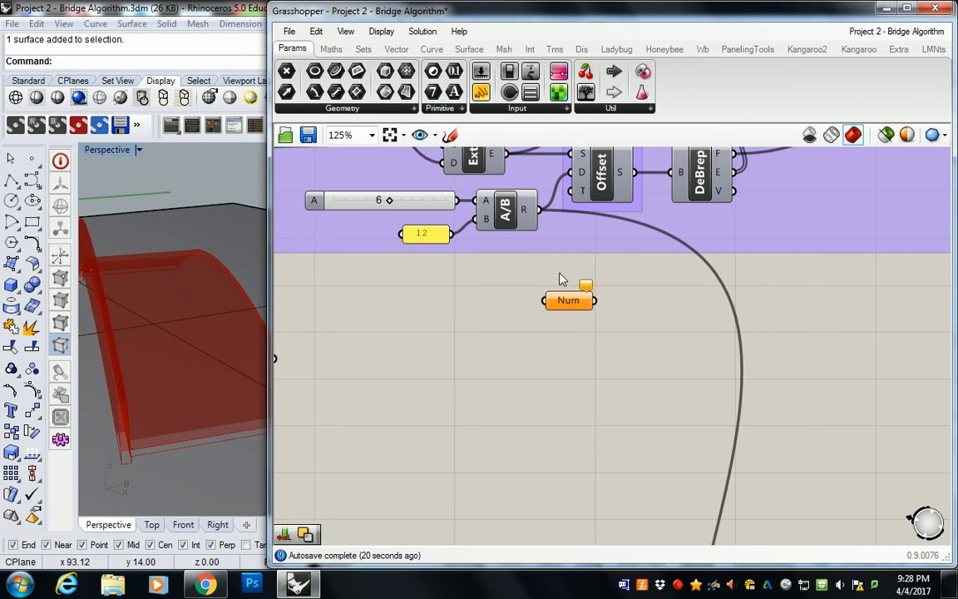
right_click(570, 300)
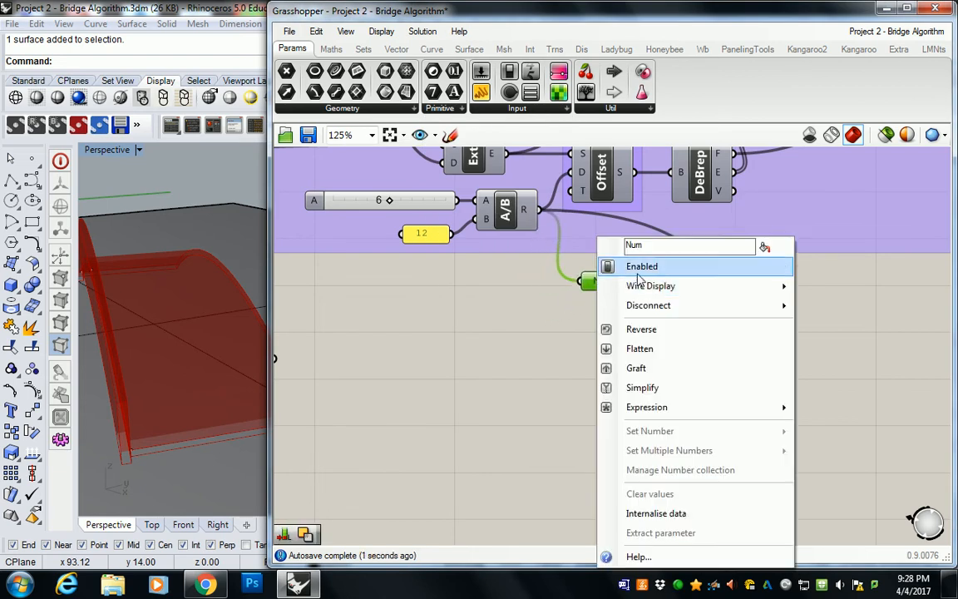
text(WALKWAY THICKNESS)
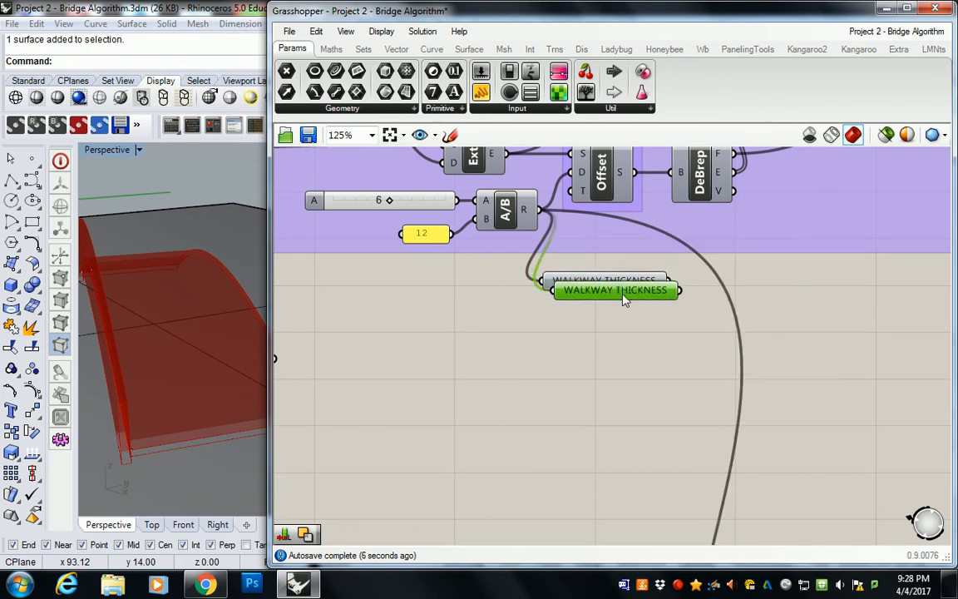
right_click(616, 290)
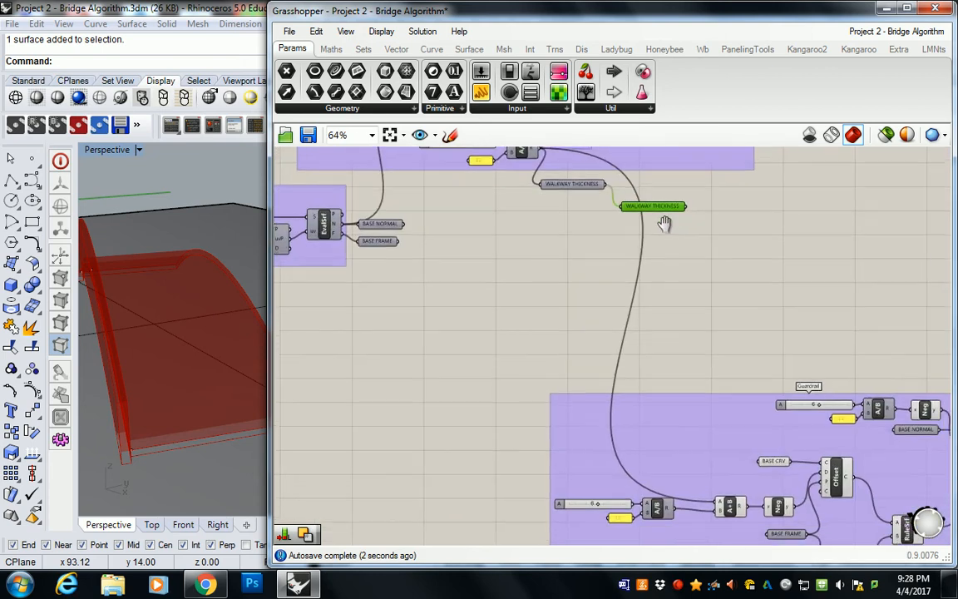
drag(653, 205, 661, 477)
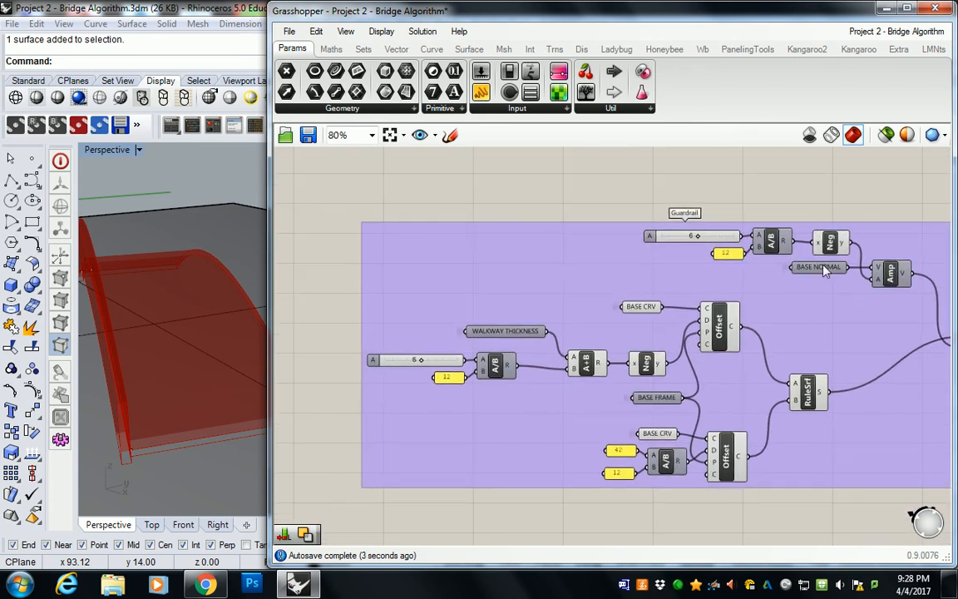
mouse_move(822, 268)
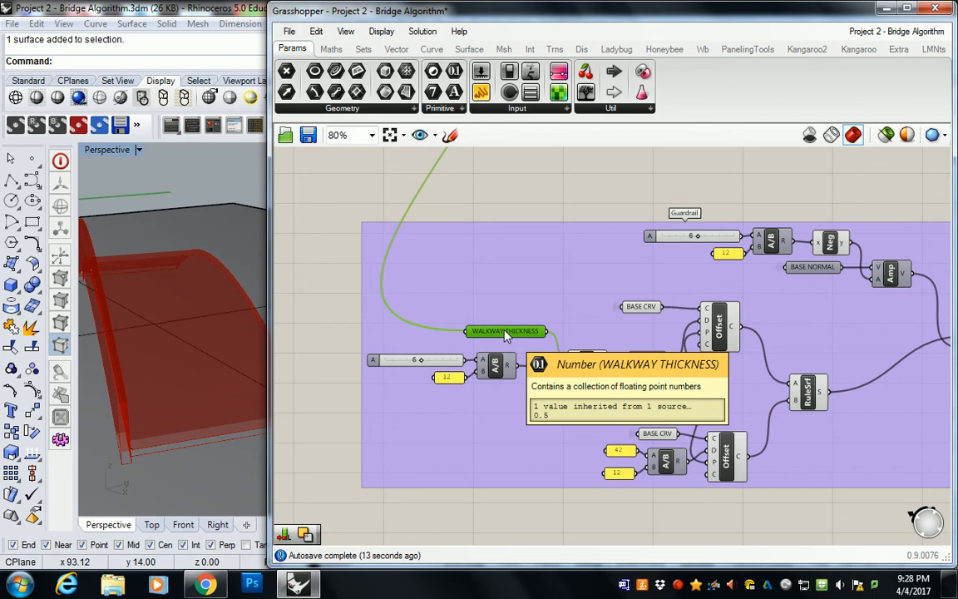
Step: Add 'param: Vector', 'param: Geometry' and 'param: Number' labels beside the three parameters
scroll(down, 3)
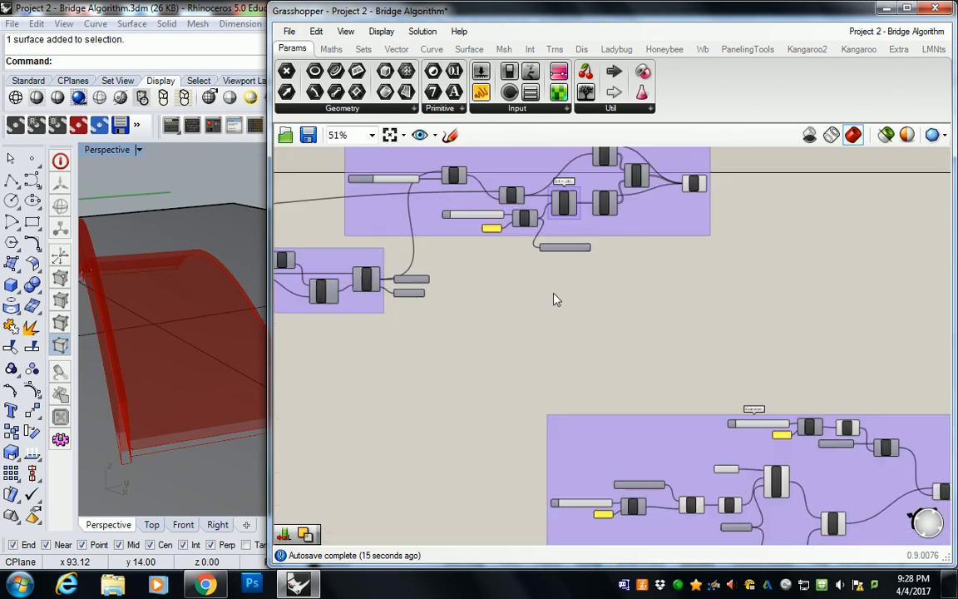
scroll(down, 3)
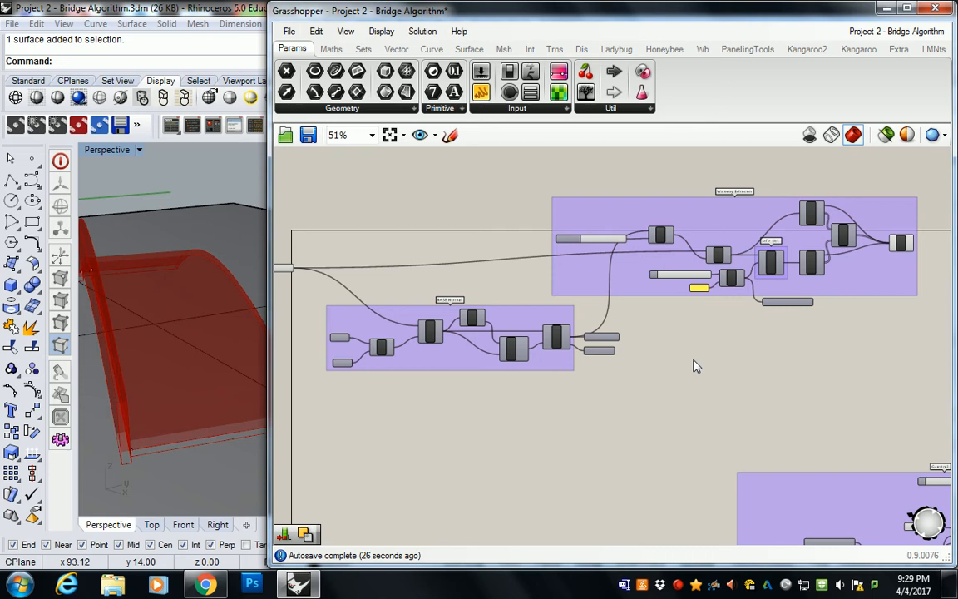
scroll(down, 3)
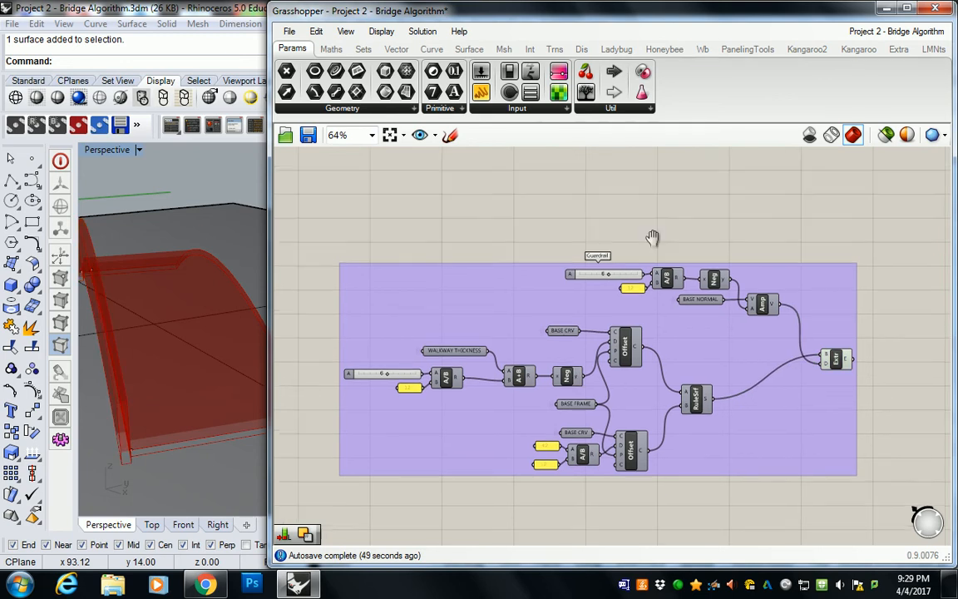
click(299, 583)
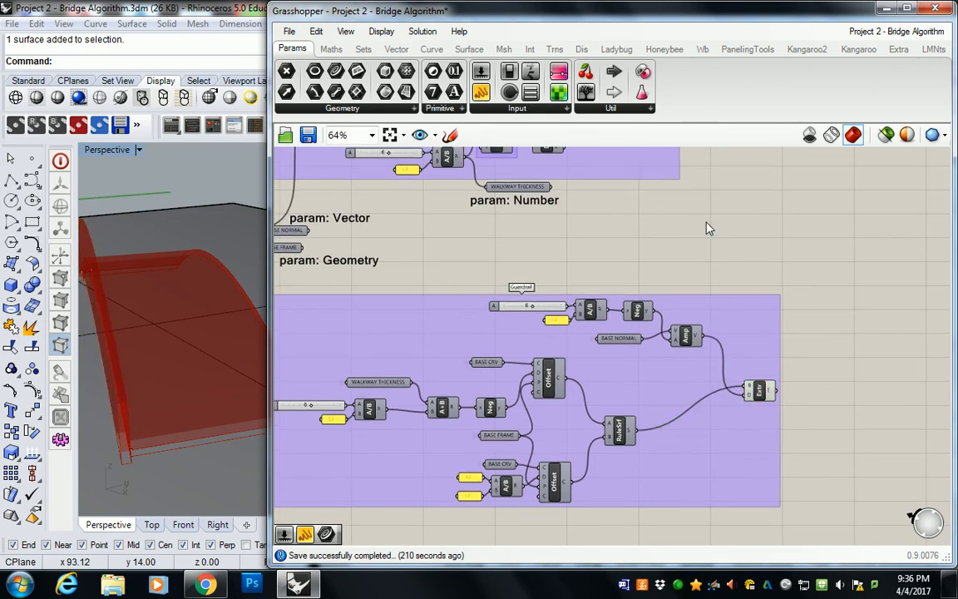
Step: Place a Move component from the Trns affine transforms beside the guardrail group
click(562, 49)
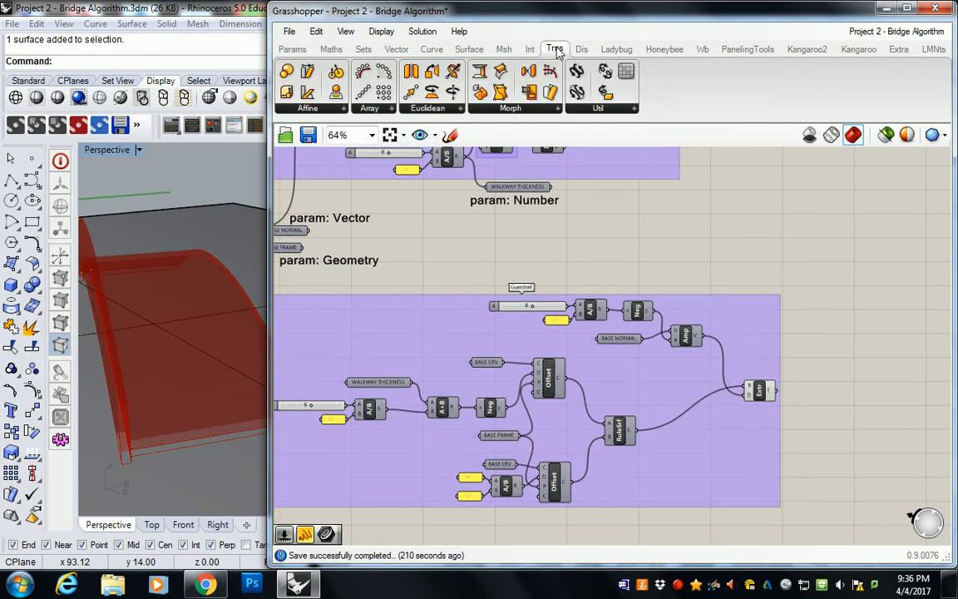
mouse_move(557, 51)
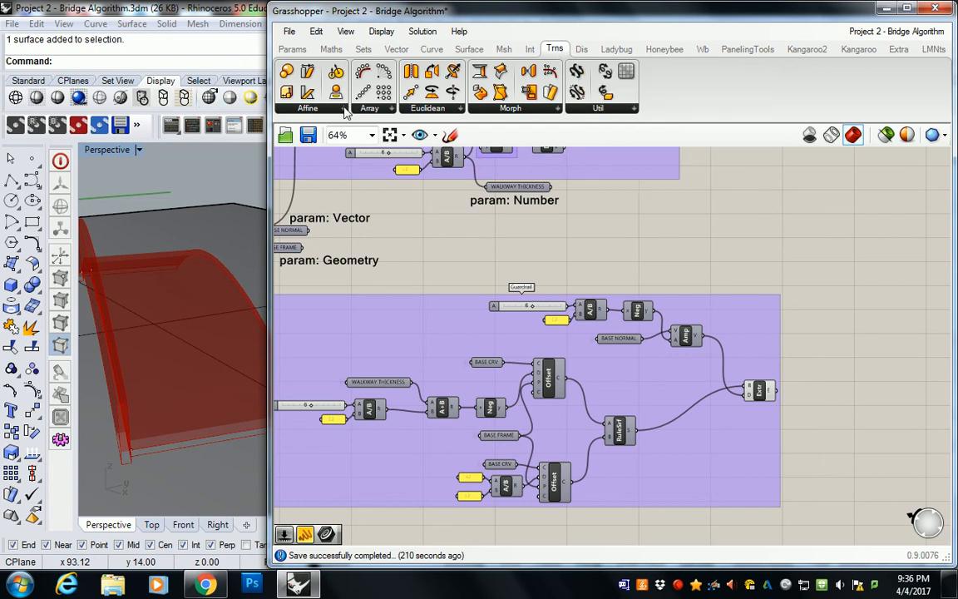
click(308, 108)
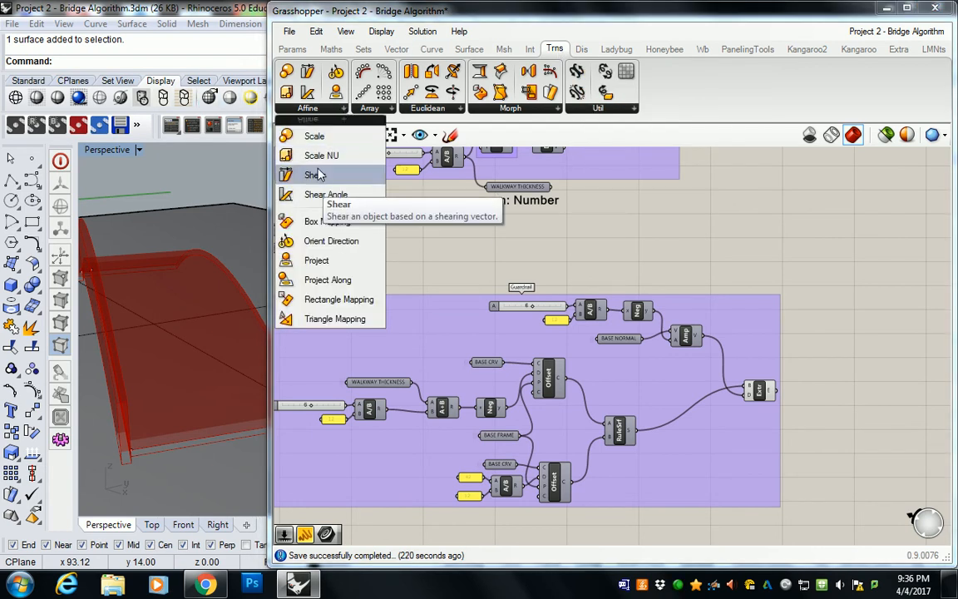
click(455, 108)
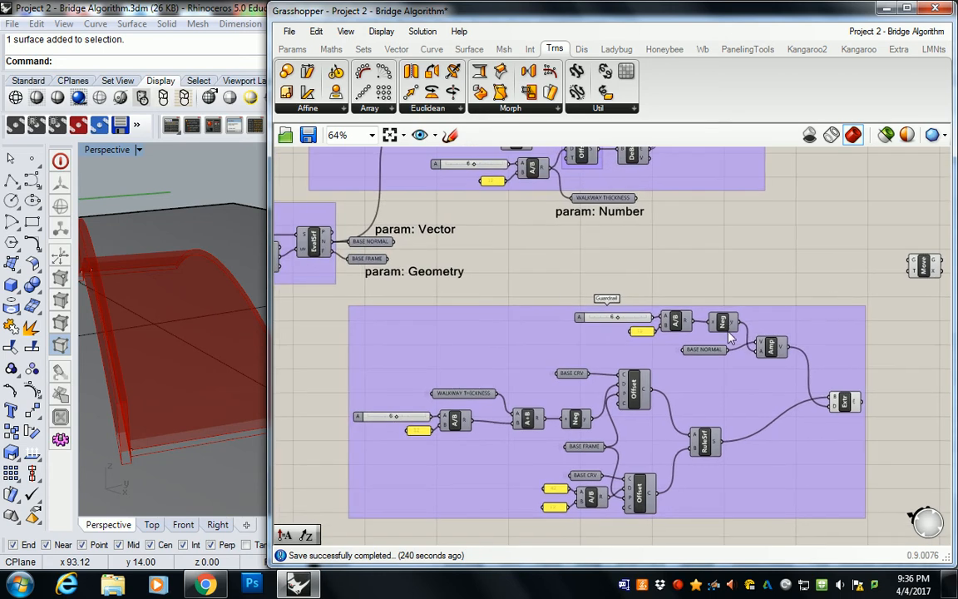
mouse_move(700, 357)
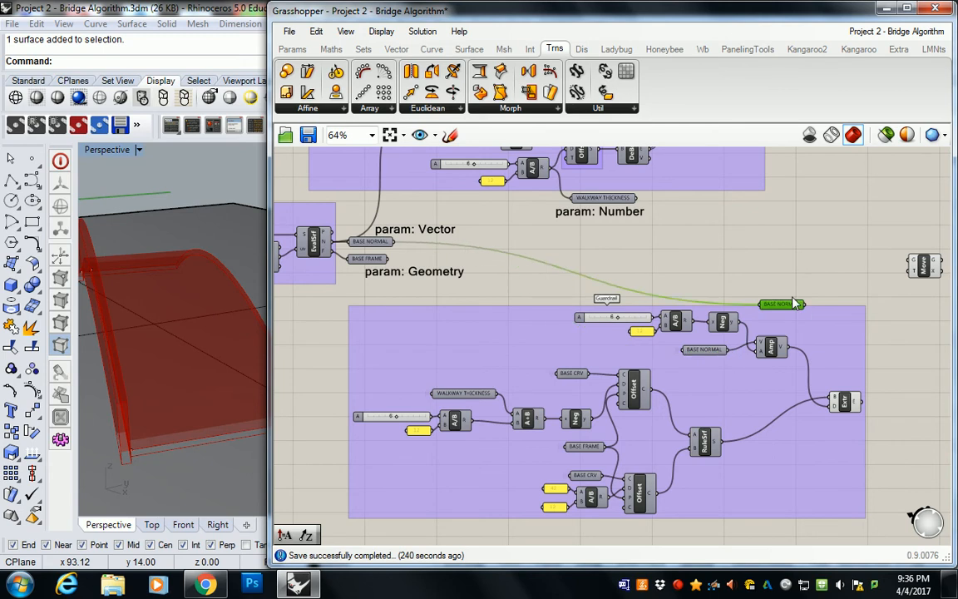
mouse_move(817, 268)
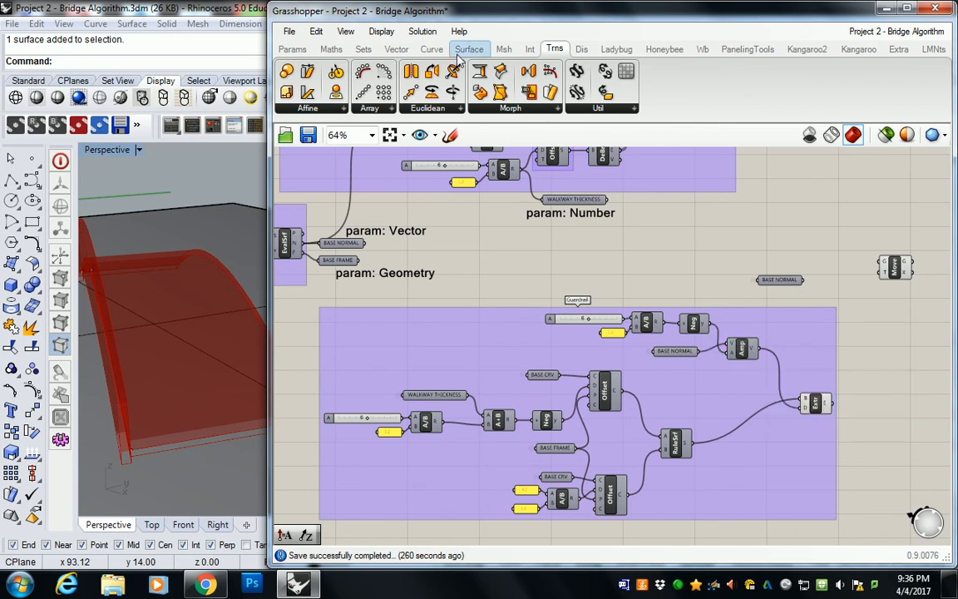
Step: Drop an Amplitude component between the BASE NORMAL copy and Move
click(396, 49)
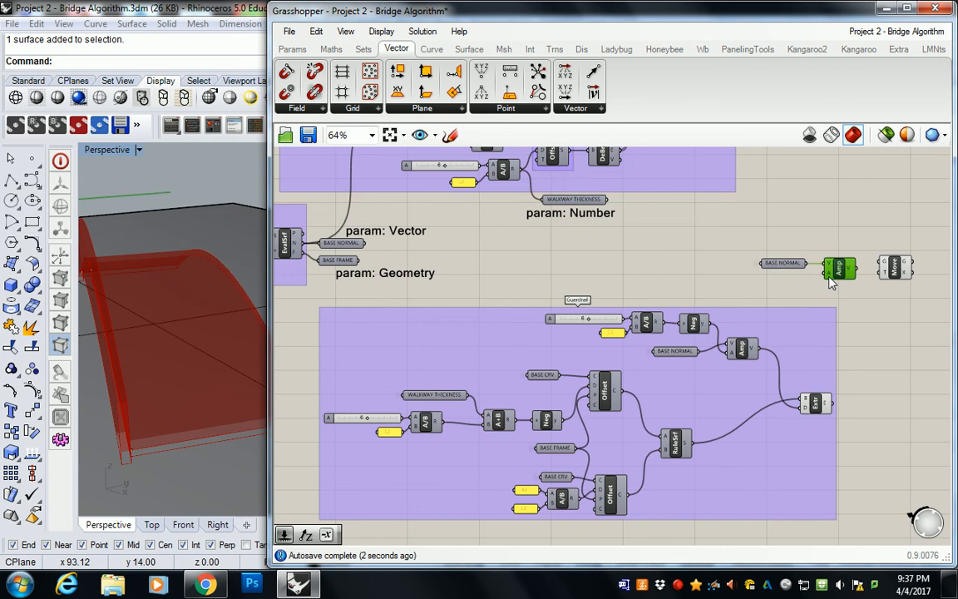
mouse_move(833, 283)
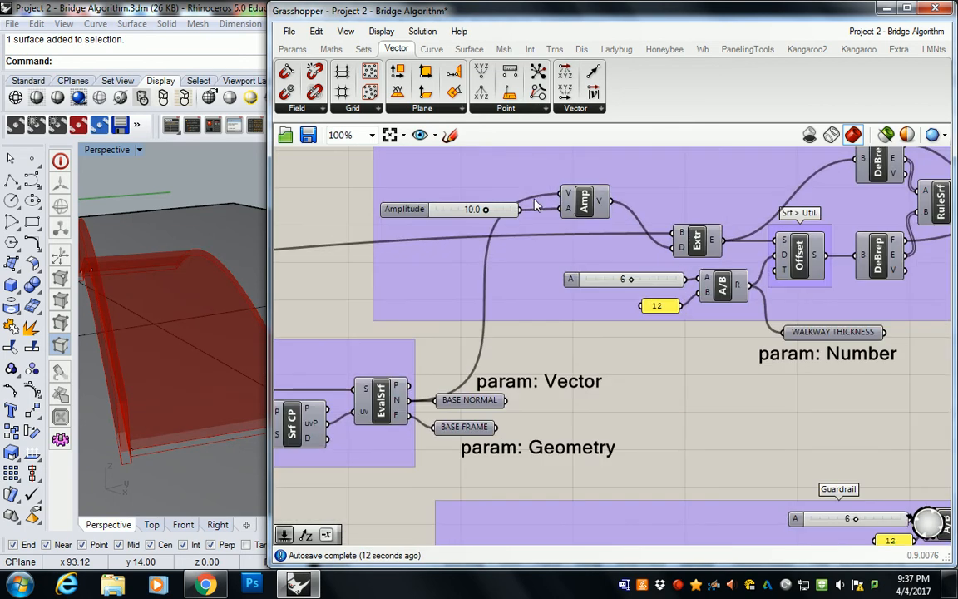
mouse_move(405, 209)
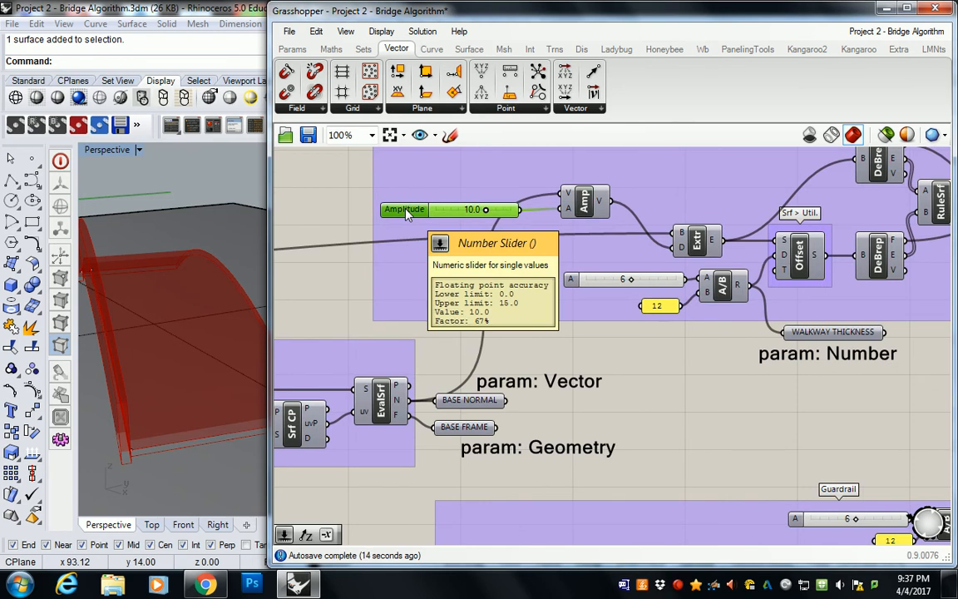
scroll(down, 3)
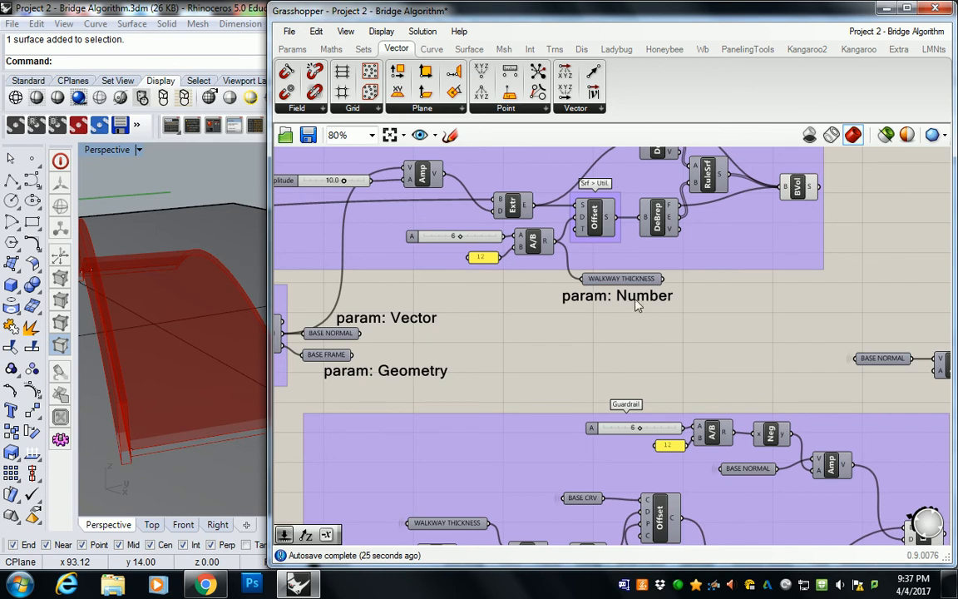
Step: Place an Addition (A+B) component under the Amplitude component
click(327, 48)
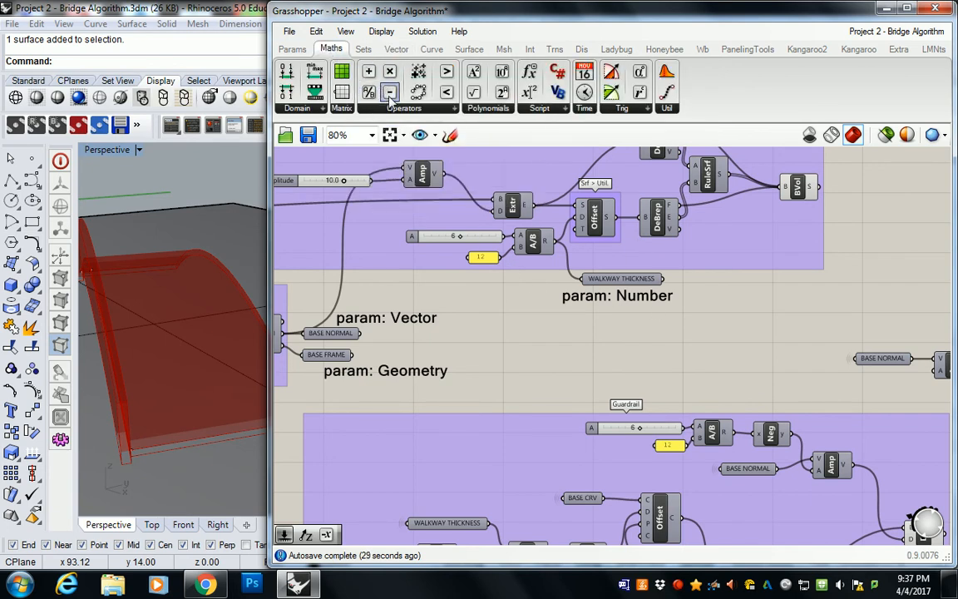
mouse_move(855, 320)
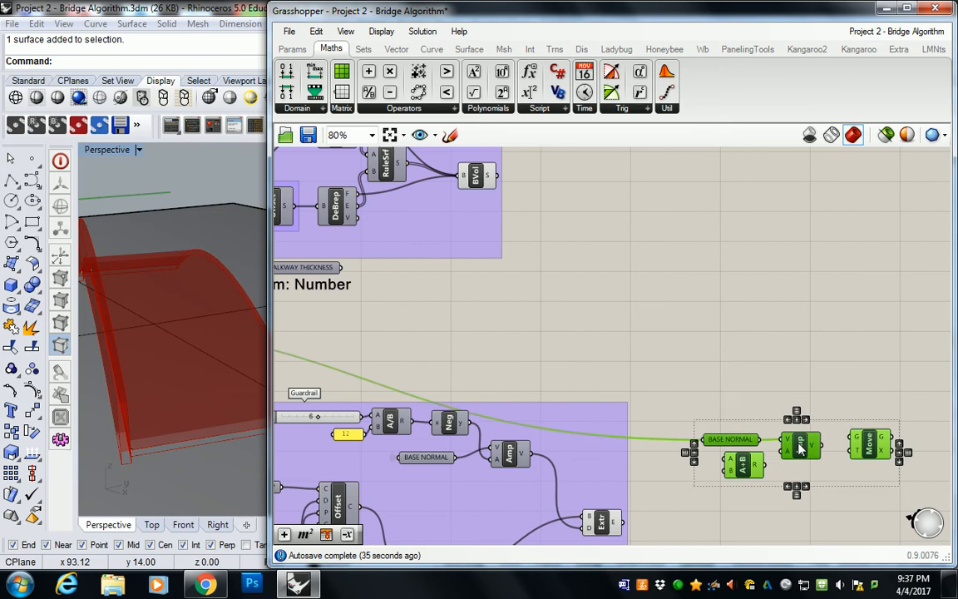
scroll(down, 3)
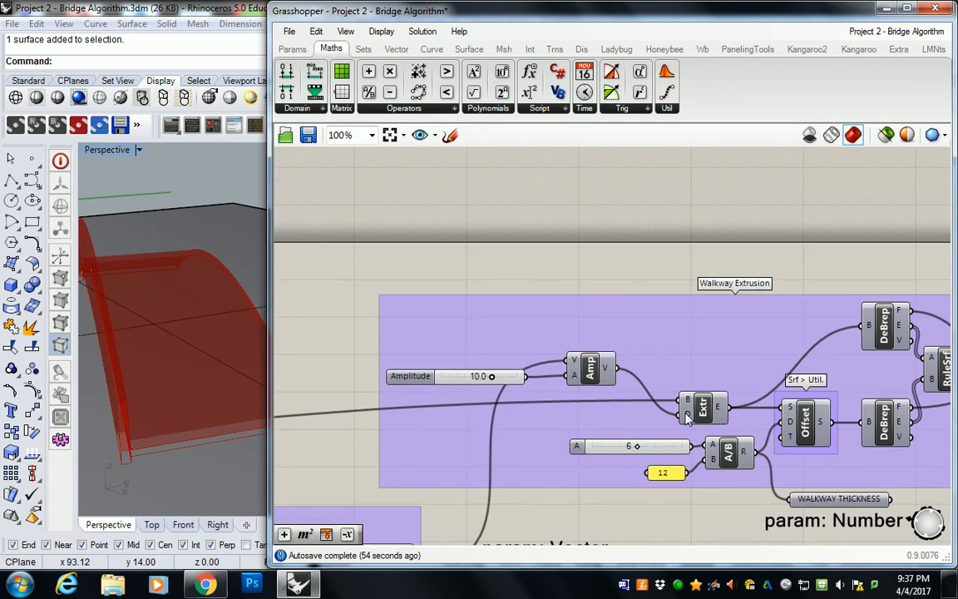
Step: Place a Number parameter named WALKWAY THICKNESS in the Walkway Extrusion group
click(410, 108)
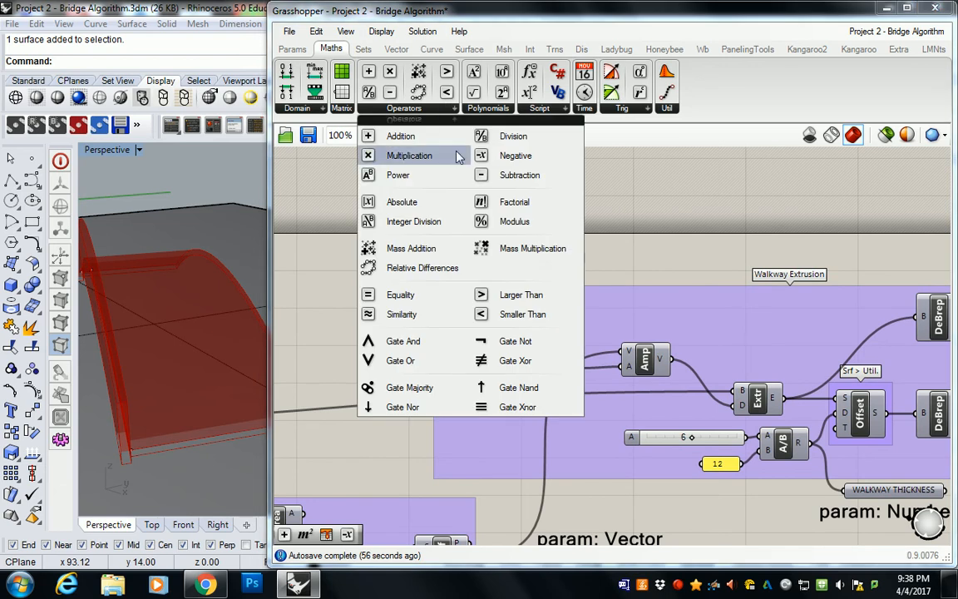
click(292, 48)
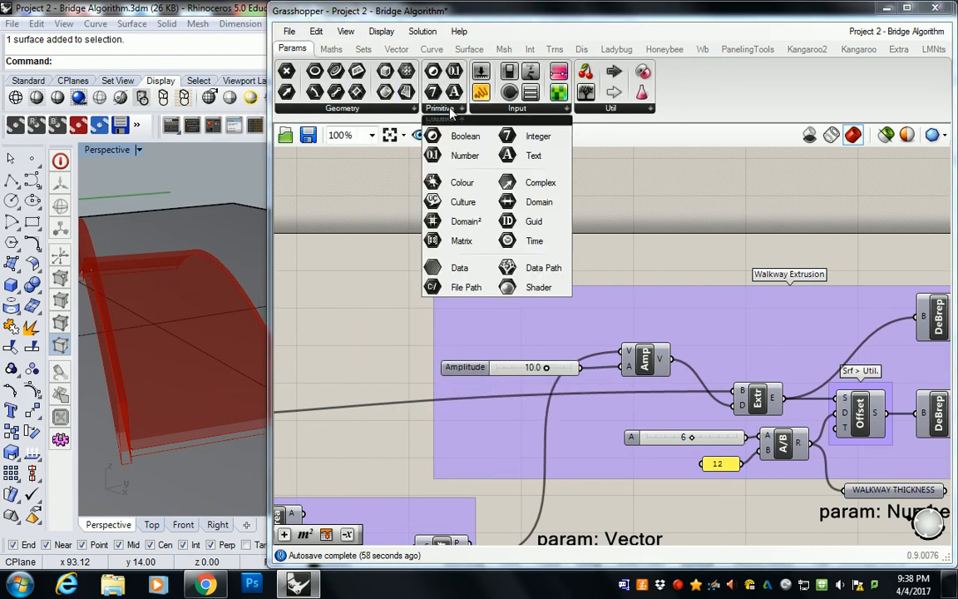
click(465, 155)
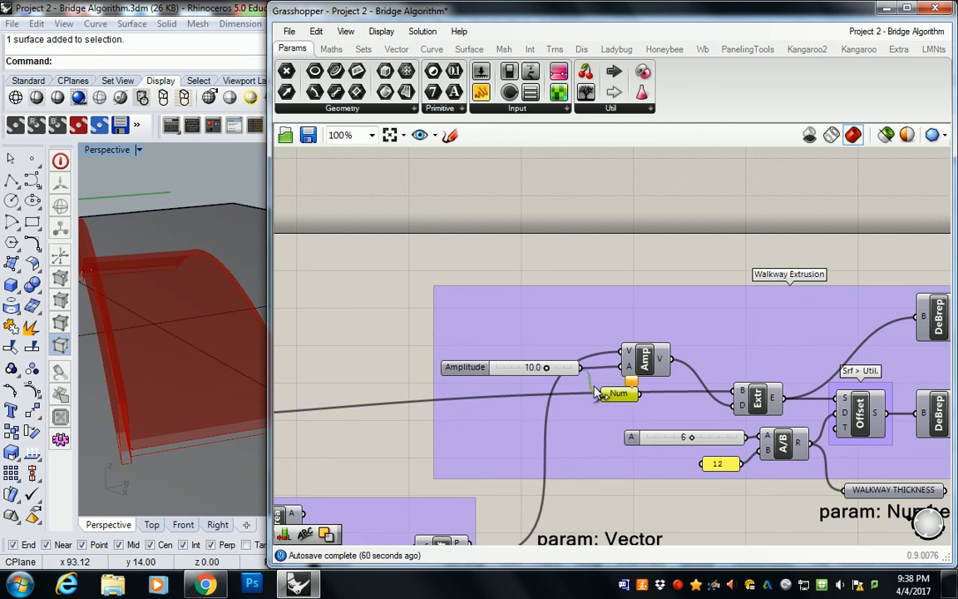
right_click(616, 393)
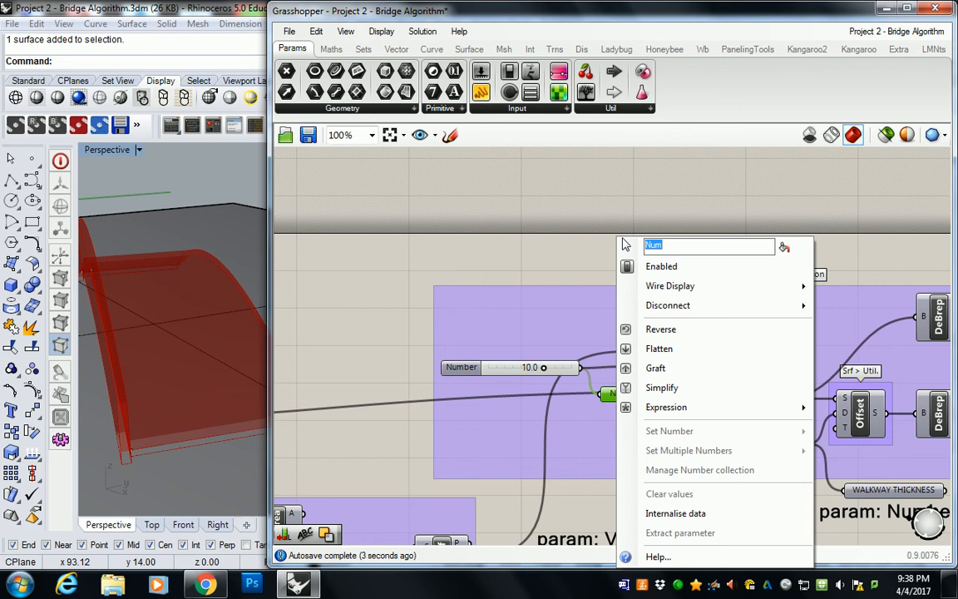
text(WALKWAY THICN)
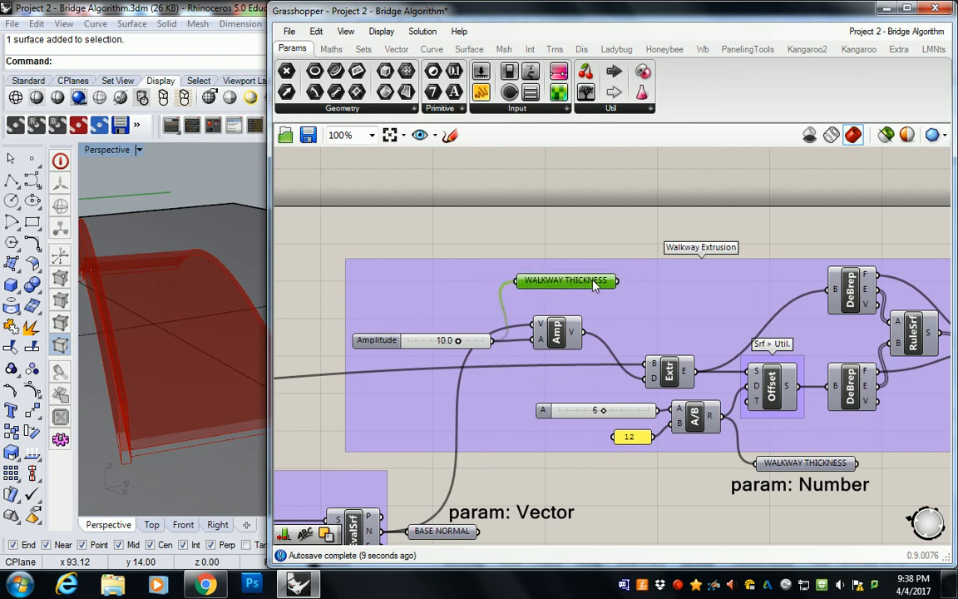
Step: Duplicate WALKWAY THICKNESS and move the copy further right
drag(567, 281, 574, 301)
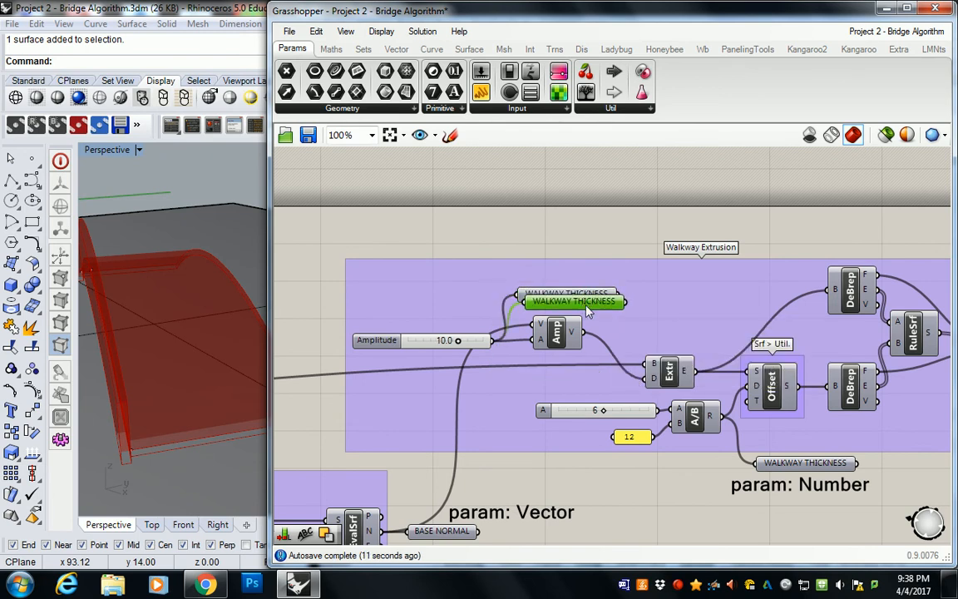
drag(574, 301, 693, 305)
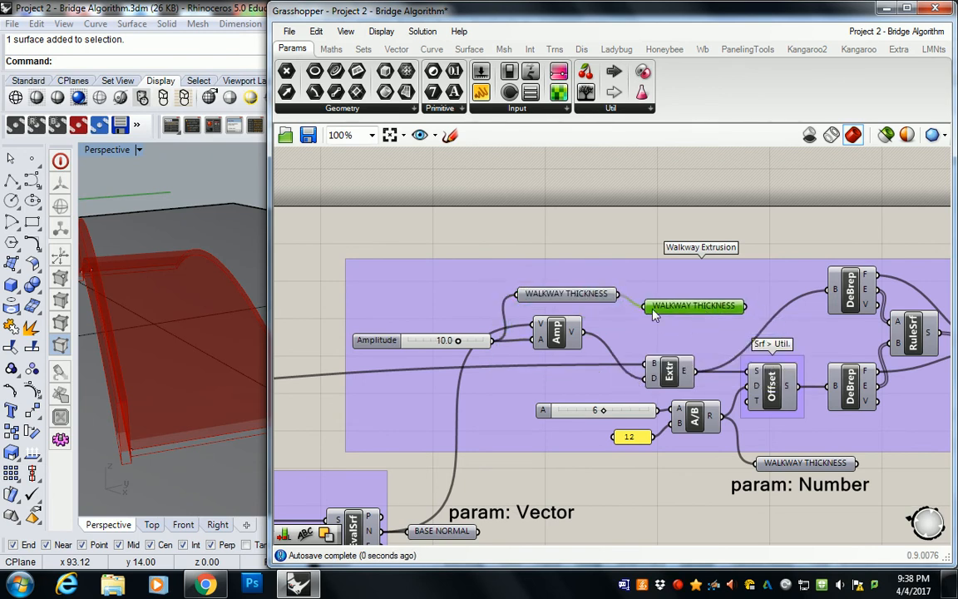
right_click(694, 306)
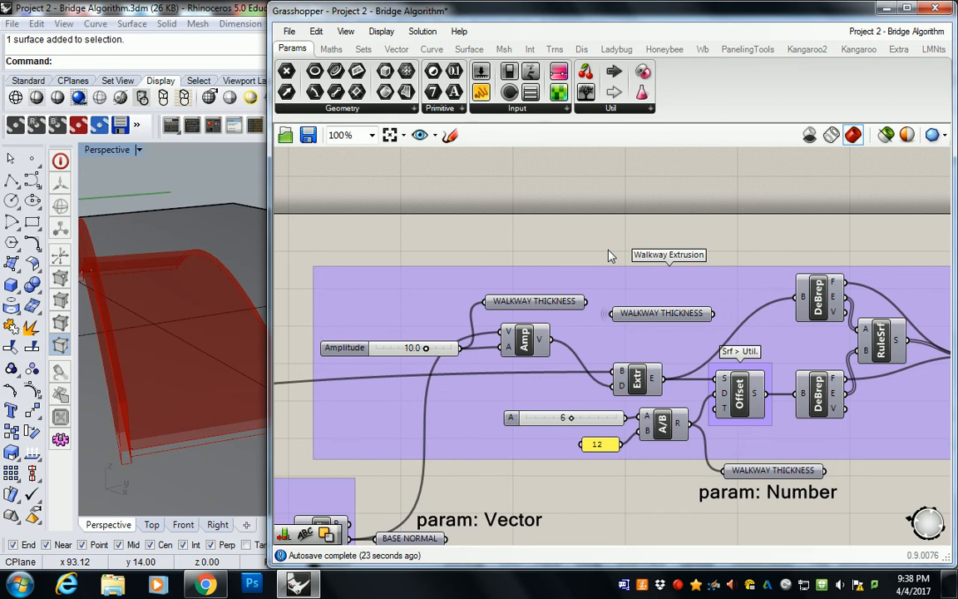
Step: Move the WALKWAY THICKNESS copy beside A+B and add a GUARDRAIL THICKNESS Number parameter
scroll(down, 3)
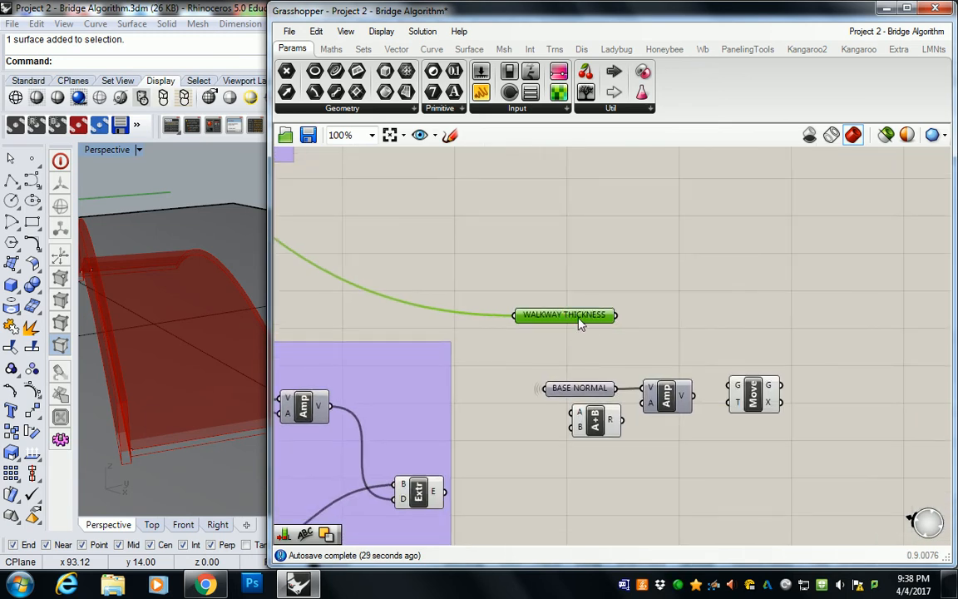
drag(566, 314, 508, 411)
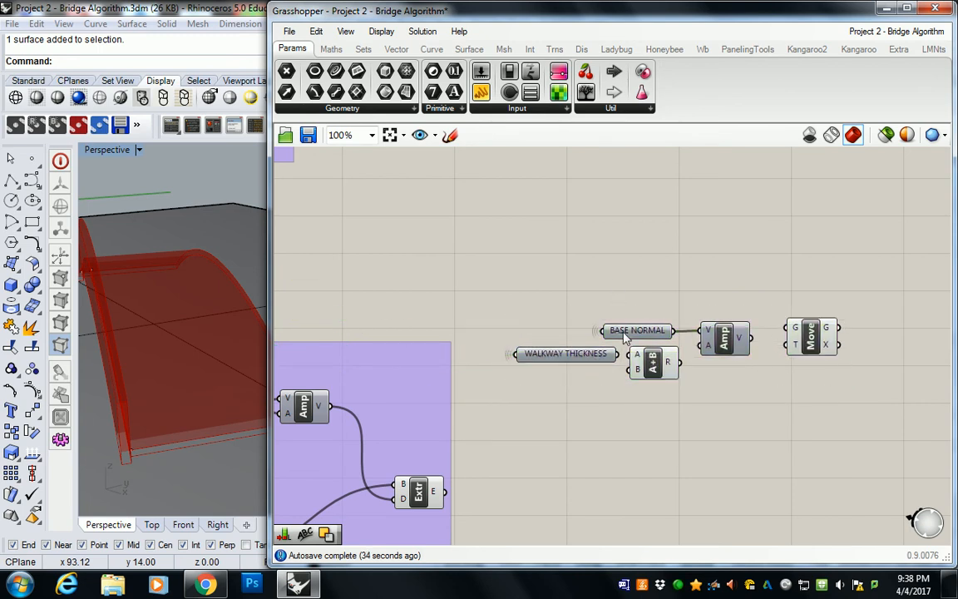
drag(566, 354, 543, 358)
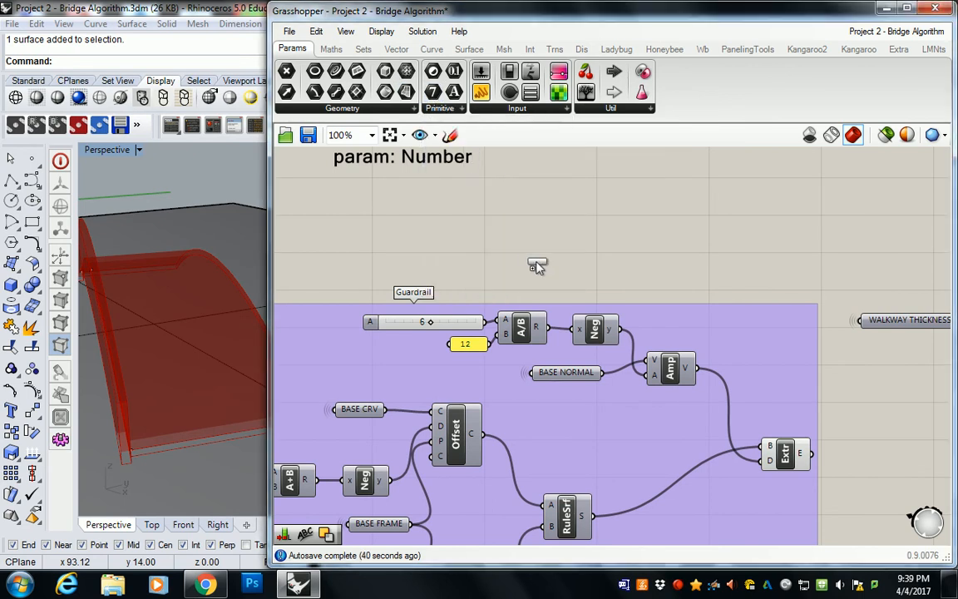
click(538, 266)
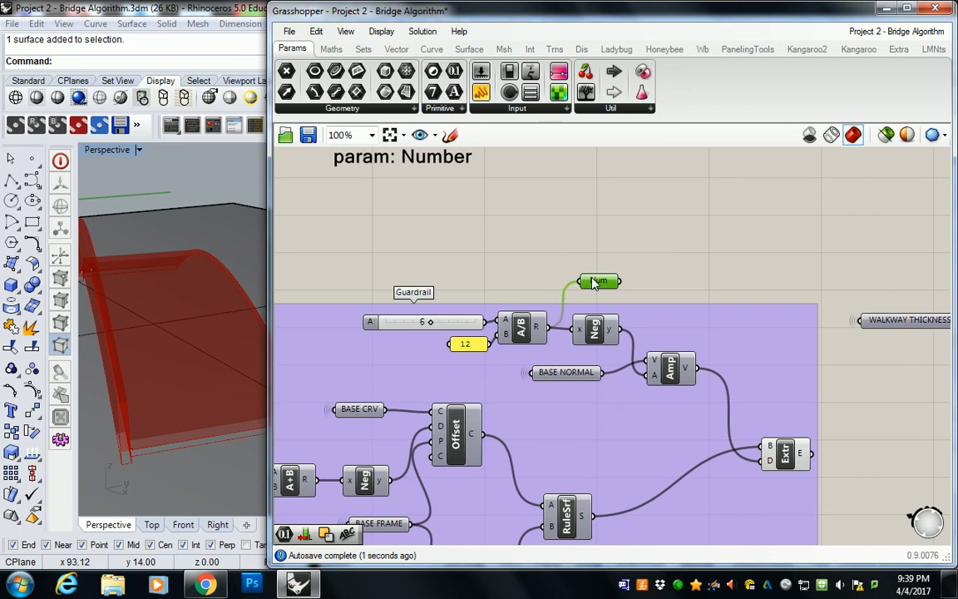
right_click(597, 281)
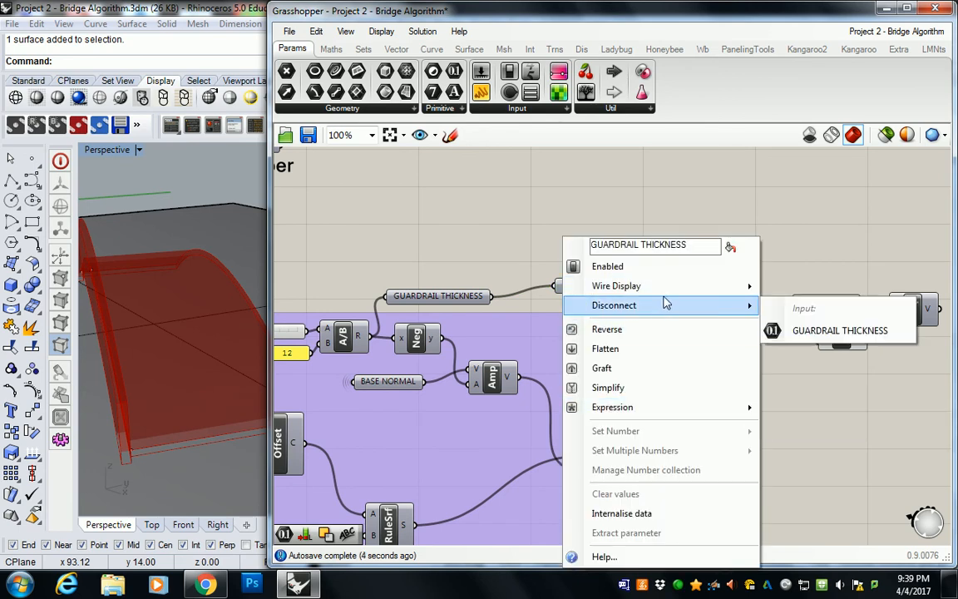
Step: Disconnect the copy from GUARDRAIL THICKNESS and place it beside the addition component
click(614, 304)
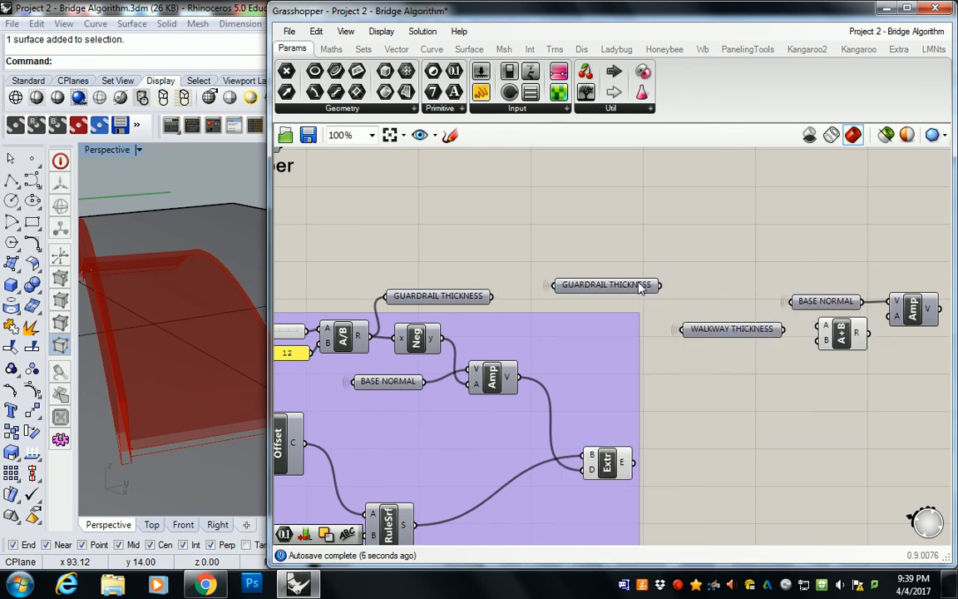
drag(607, 285, 732, 349)
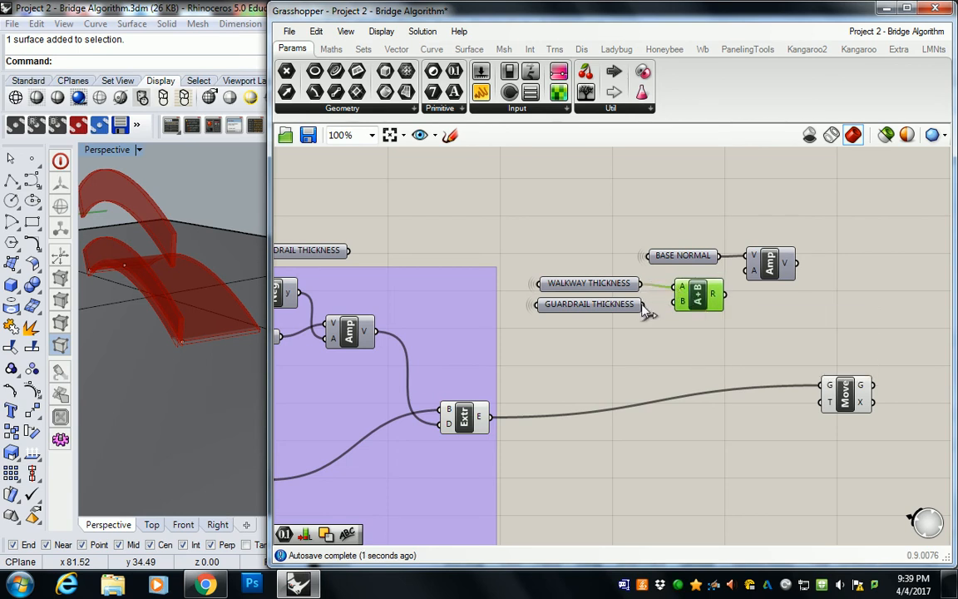
mouse_move(683, 304)
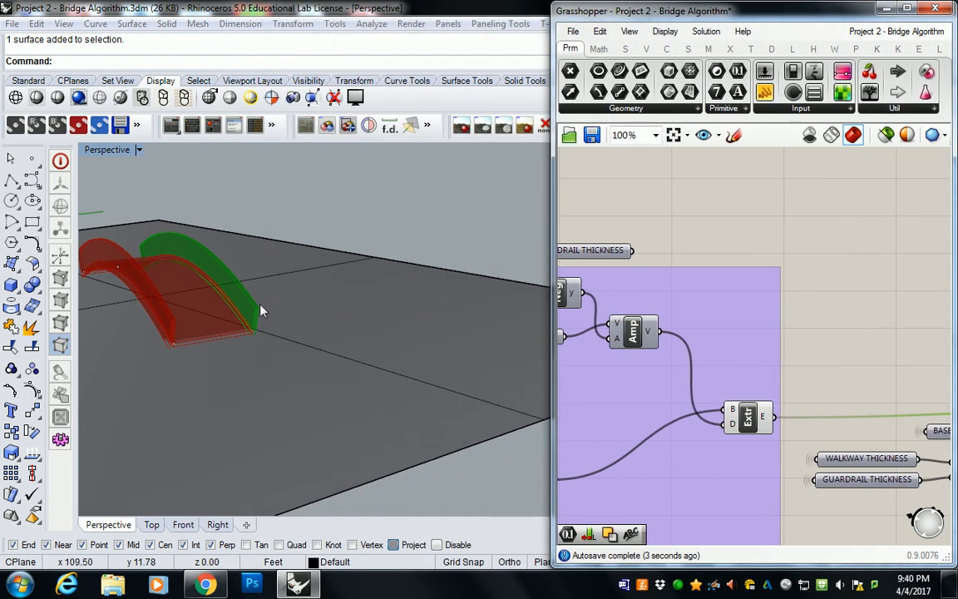
Step: Orbit the Rhino view to face the bridge and raise the Guardrail slider from 4 upward
drag(262, 311, 293, 287)
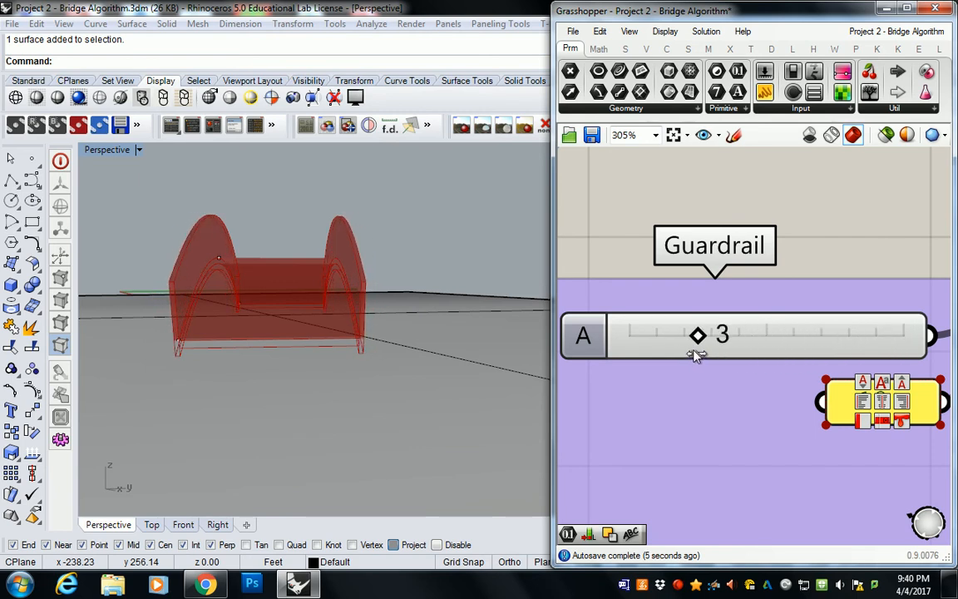
drag(697, 334, 720, 333)
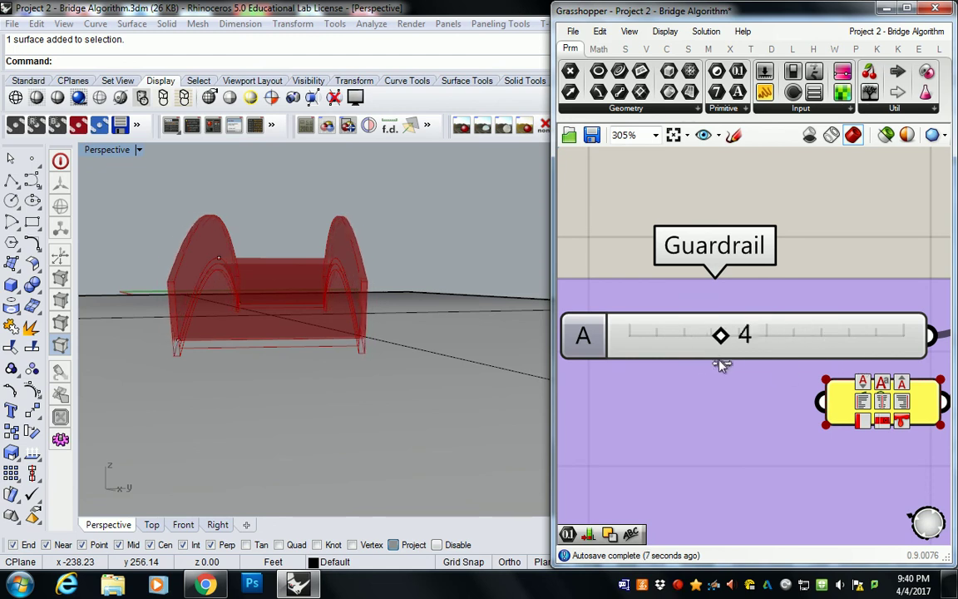
drag(720, 334, 835, 335)
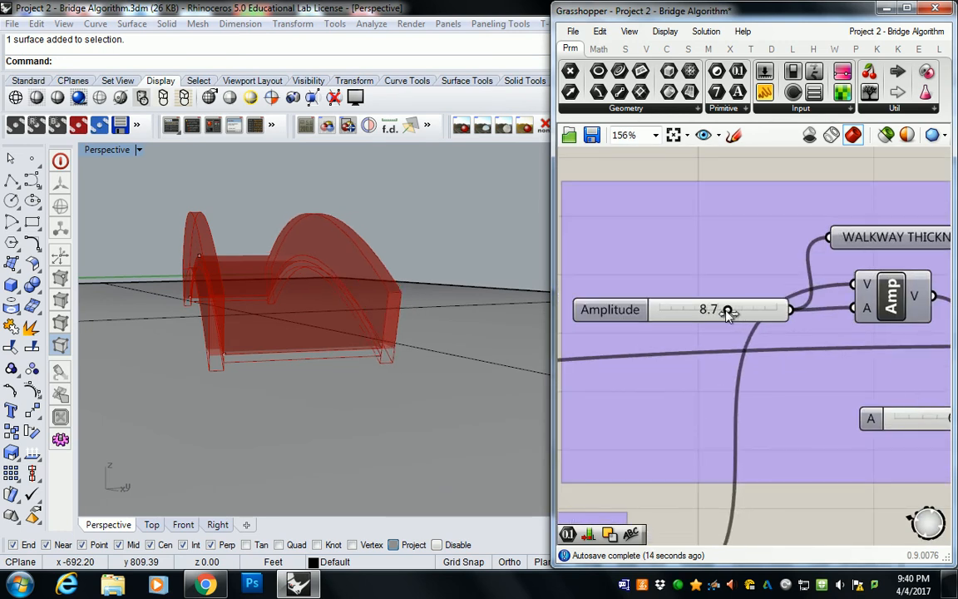
Step: Test Amplitude values 9.5, 6.4, 10.0 and about 10.2 on the arched walkway
drag(728, 309, 736, 309)
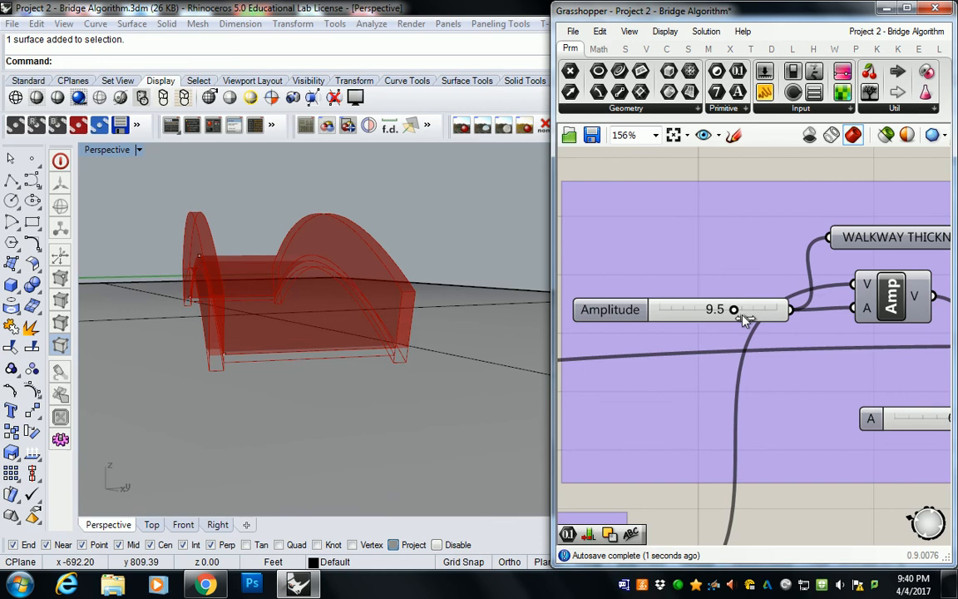
drag(735, 309, 709, 309)
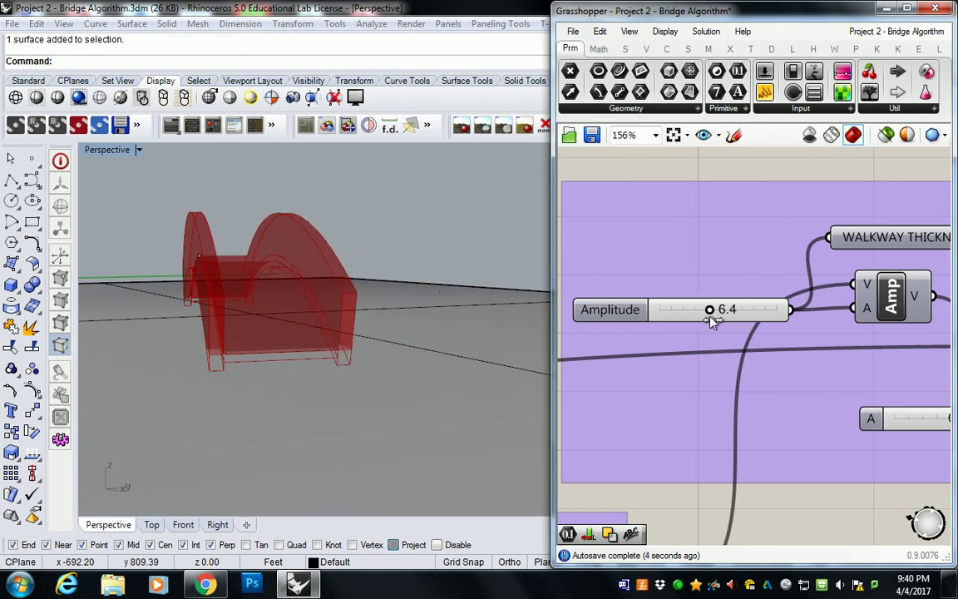
drag(710, 309, 739, 309)
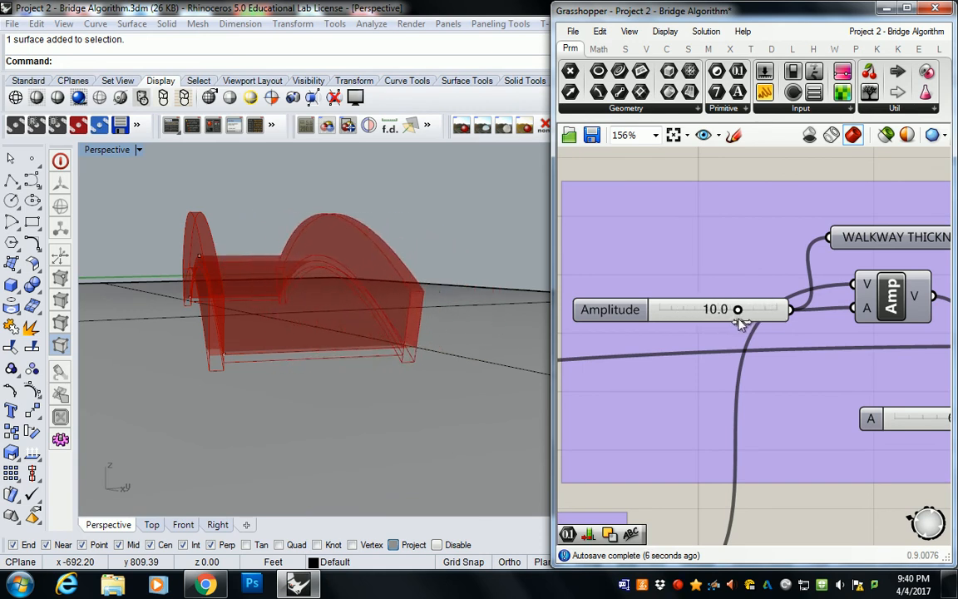
drag(737, 309, 742, 309)
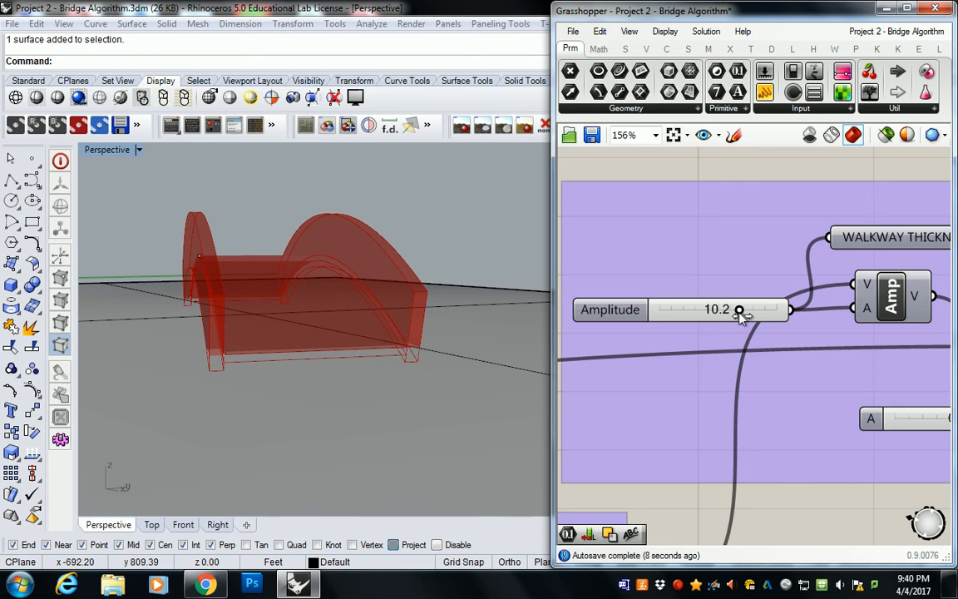
drag(740, 309, 738, 309)
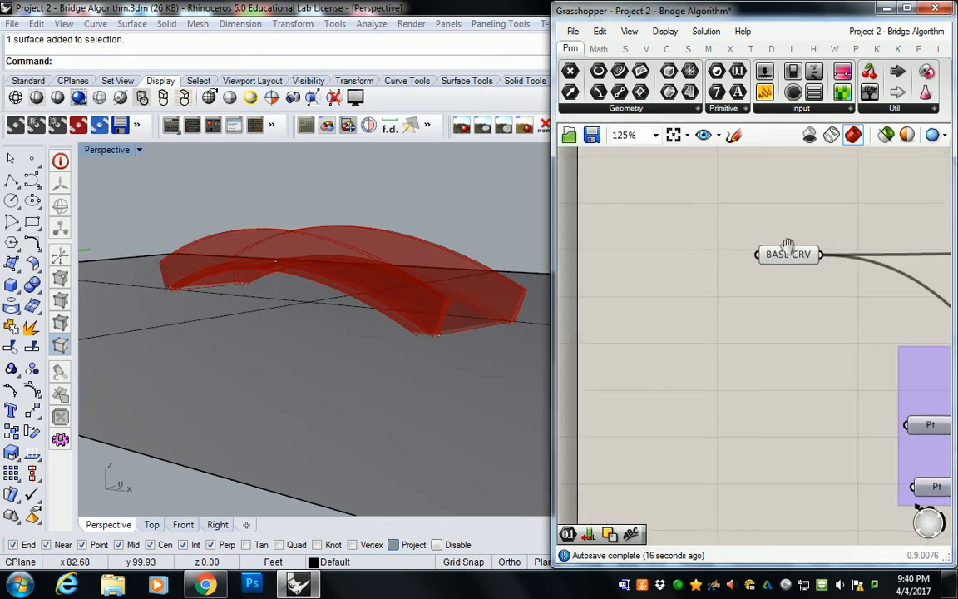
Step: Place an Arc 3Pt component from the Curve tab's Primitive panel onto the canvas
scroll(down, 3)
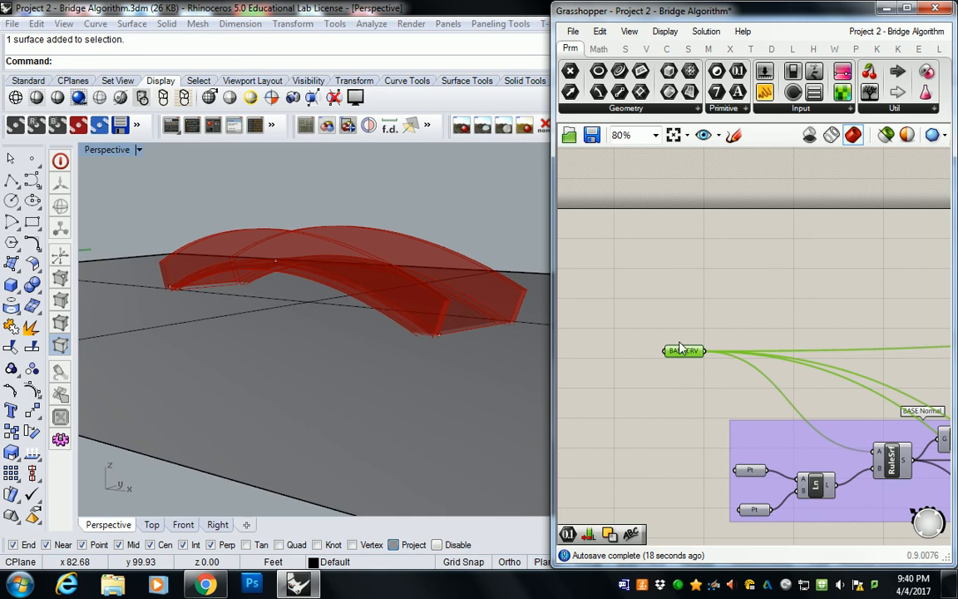
mouse_move(651, 300)
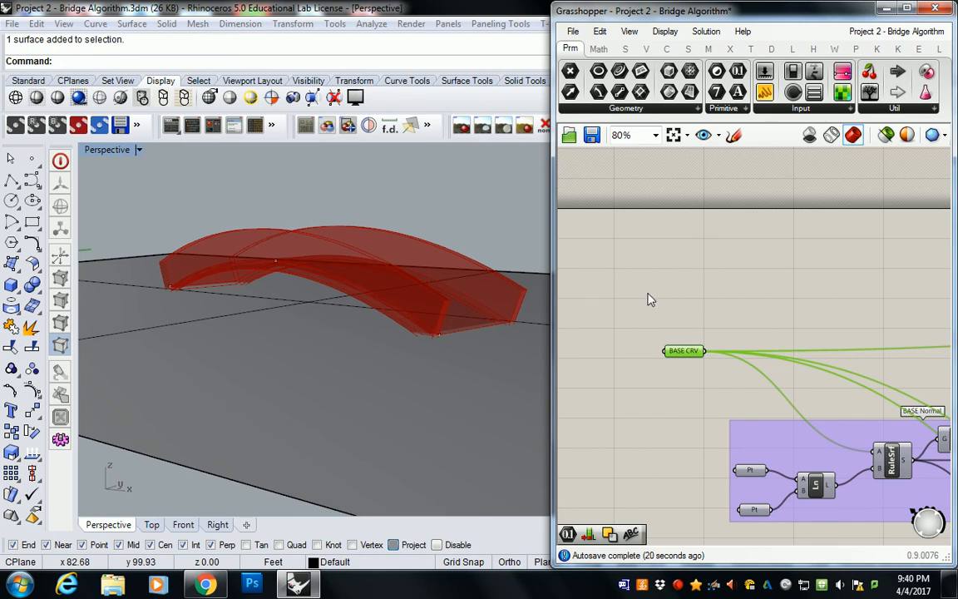
mouse_move(641, 302)
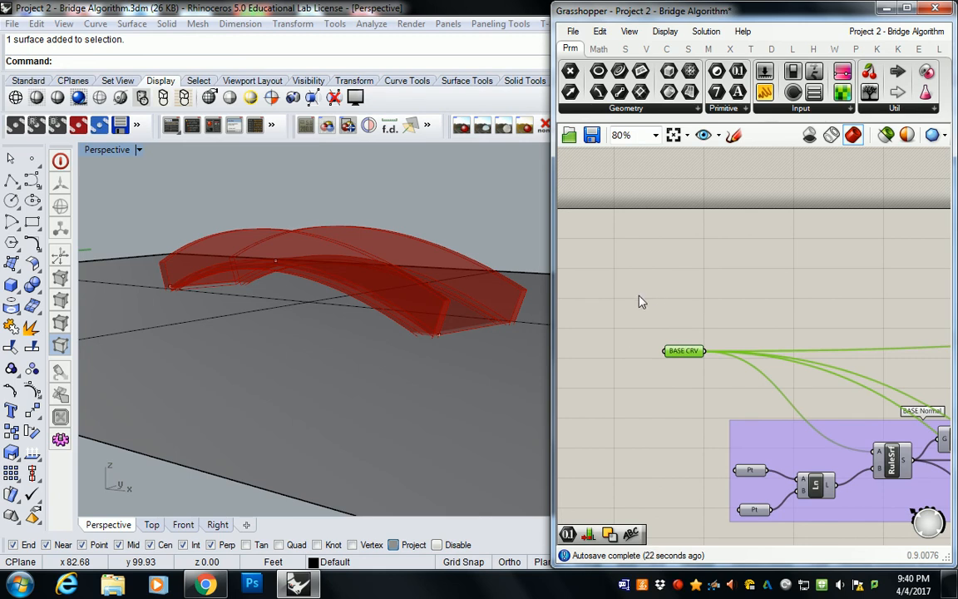
mouse_move(678, 260)
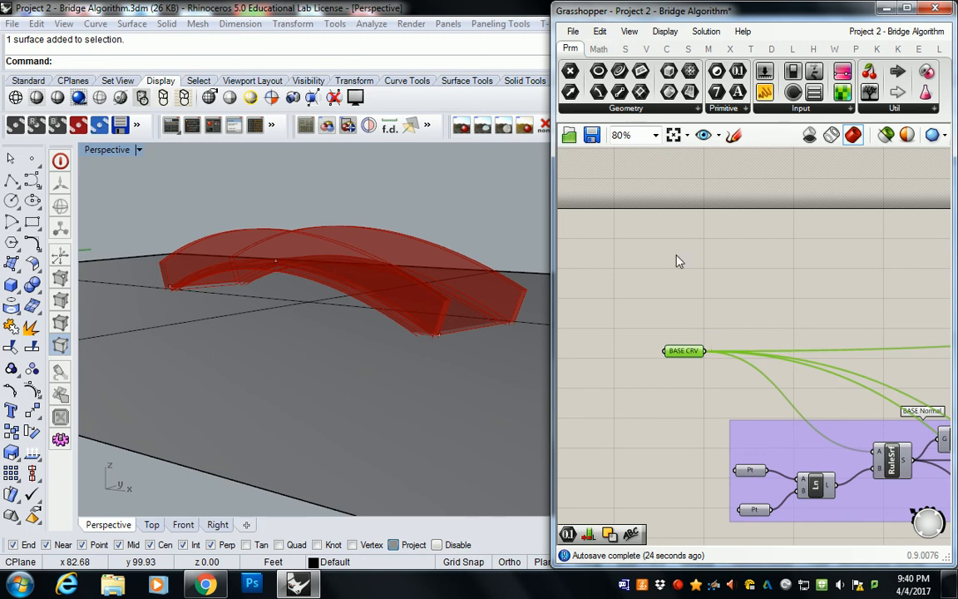
click(658, 50)
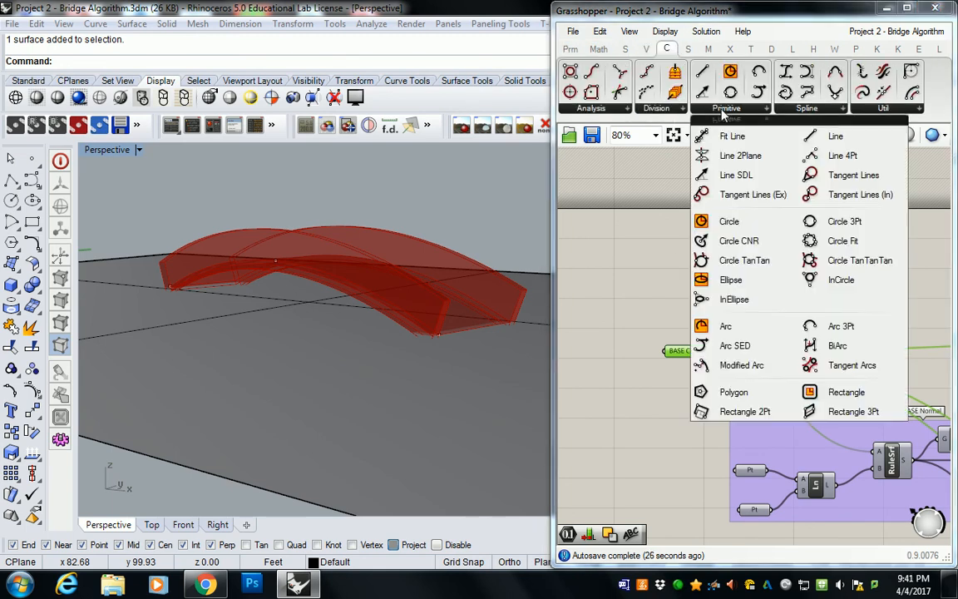
mouse_move(841, 326)
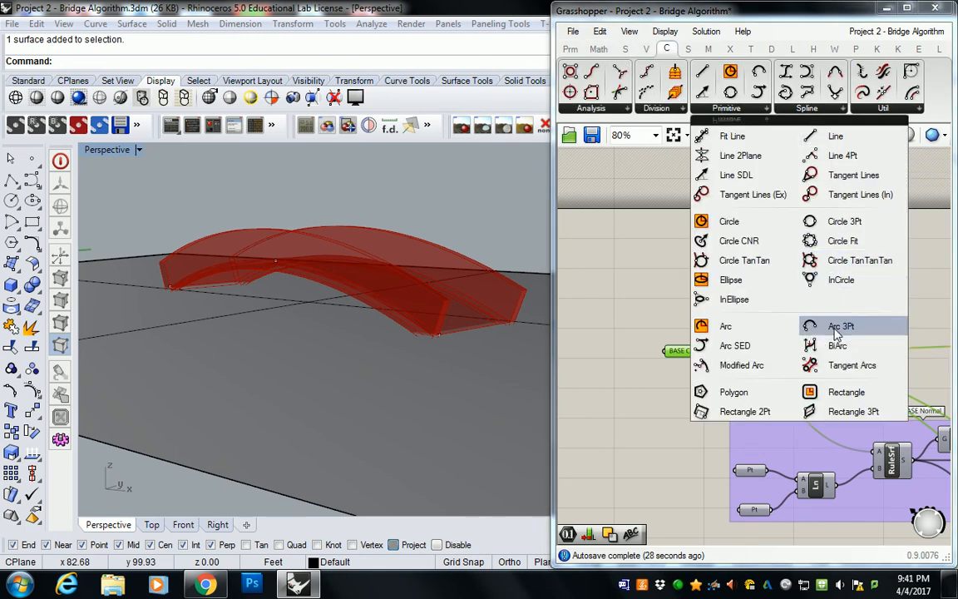
click(844, 326)
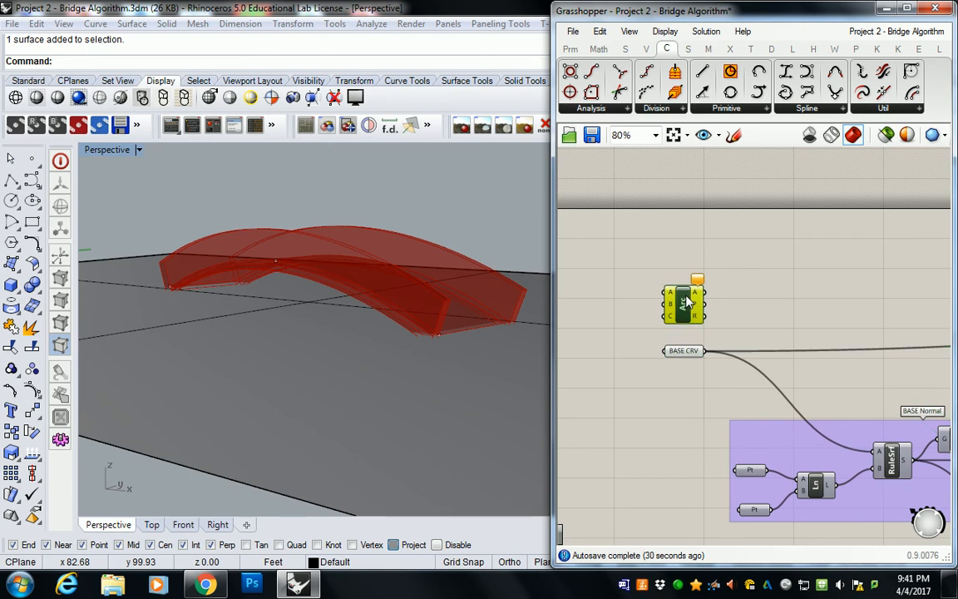
click(572, 49)
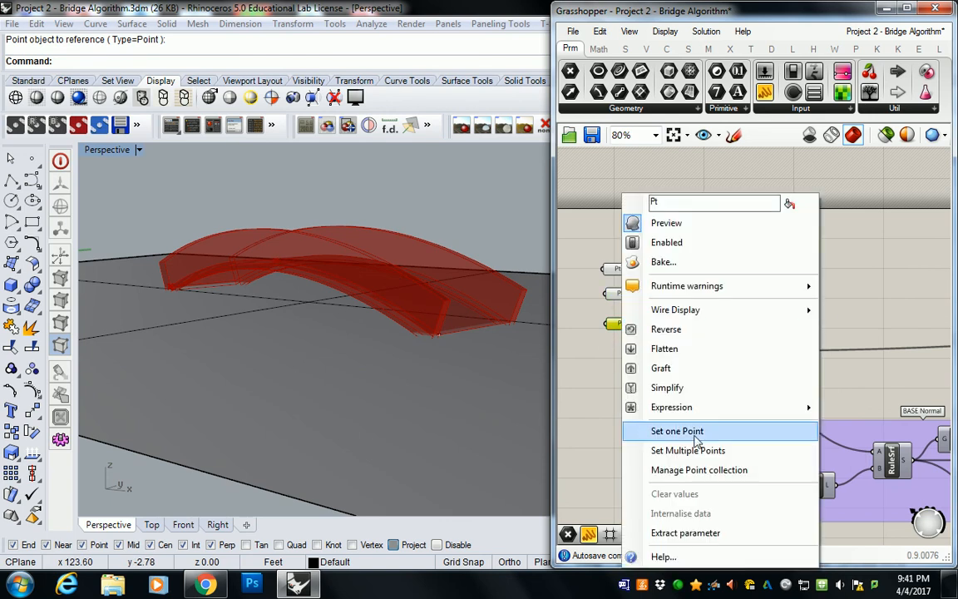
Step: Assign a Rhino point and wire the point parameters into the Arc 3Pt inputs
click(678, 431)
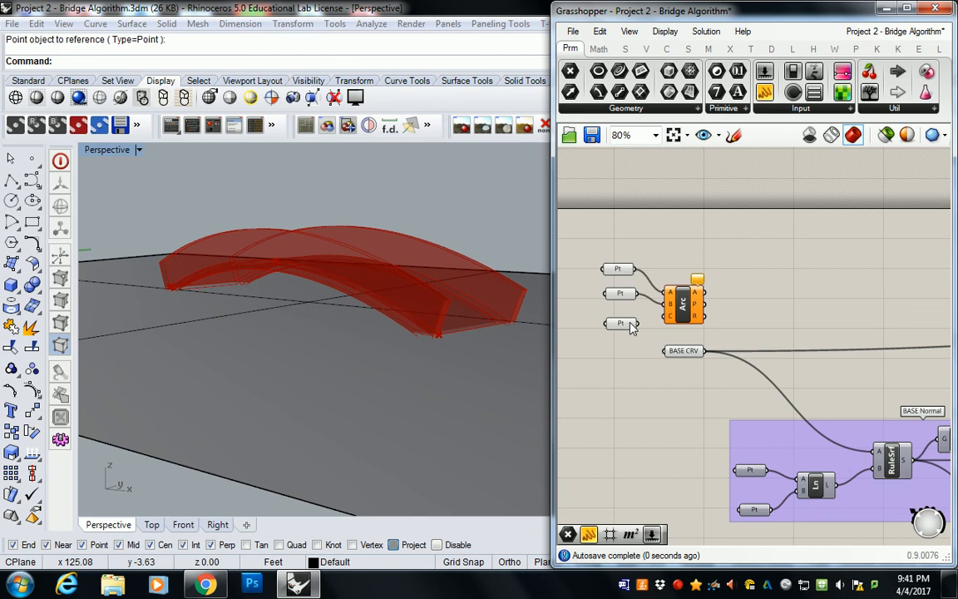
click(683, 301)
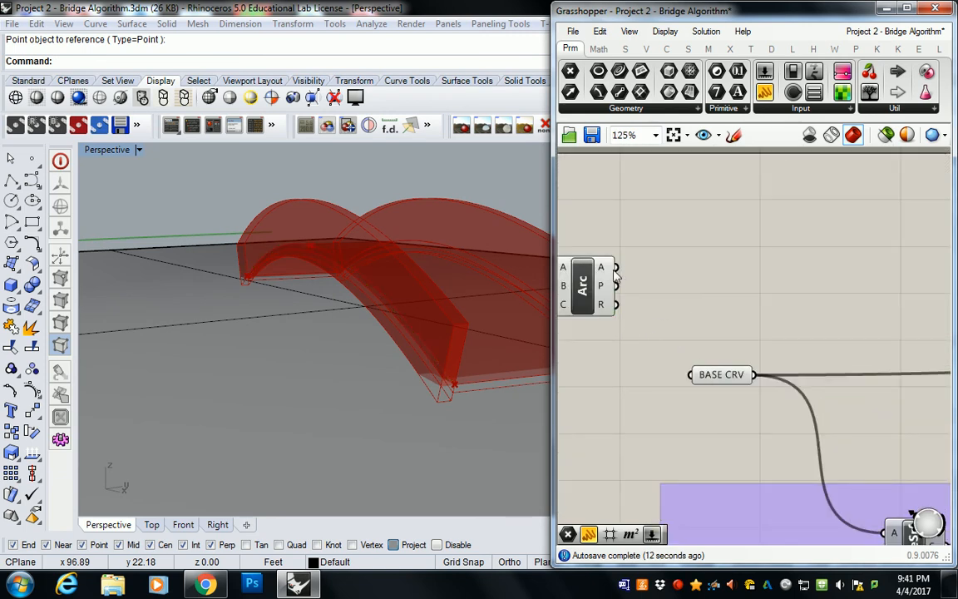
mouse_move(624, 281)
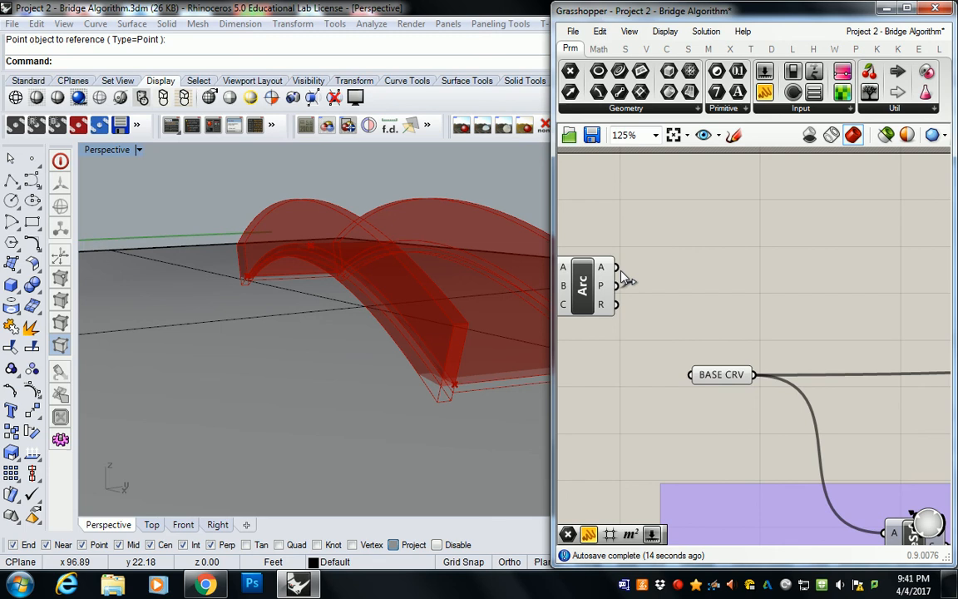
click(584, 285)
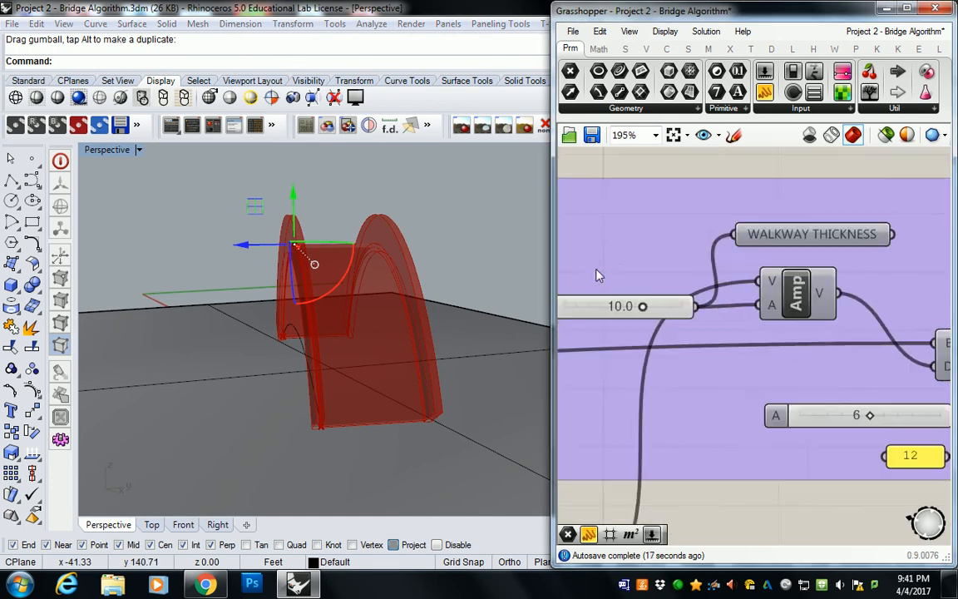
Step: Set walkway thickness to 14.8 and Guardrail to 12, then zoom the canvas out
drag(642, 307, 724, 315)
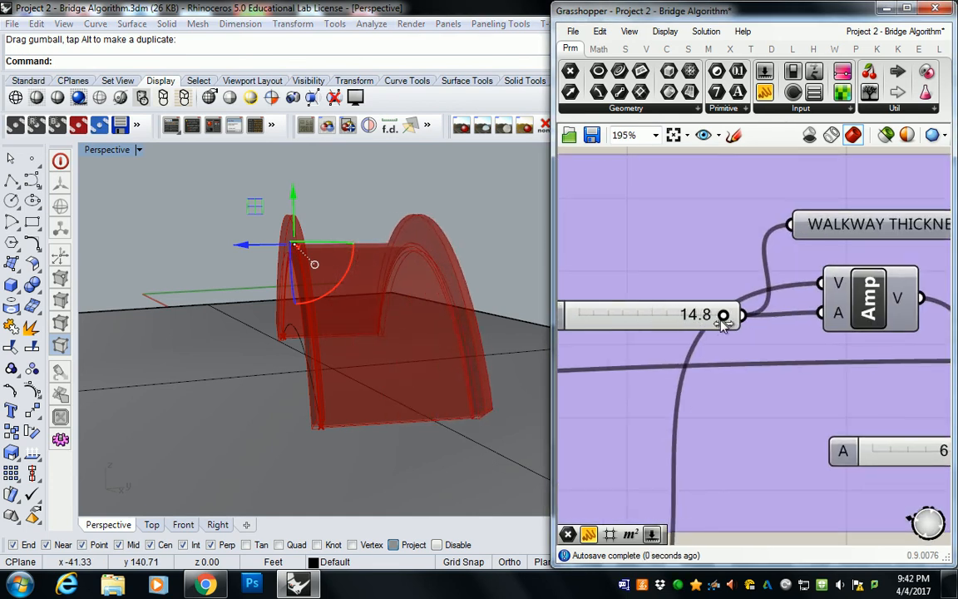
drag(724, 314, 722, 315)
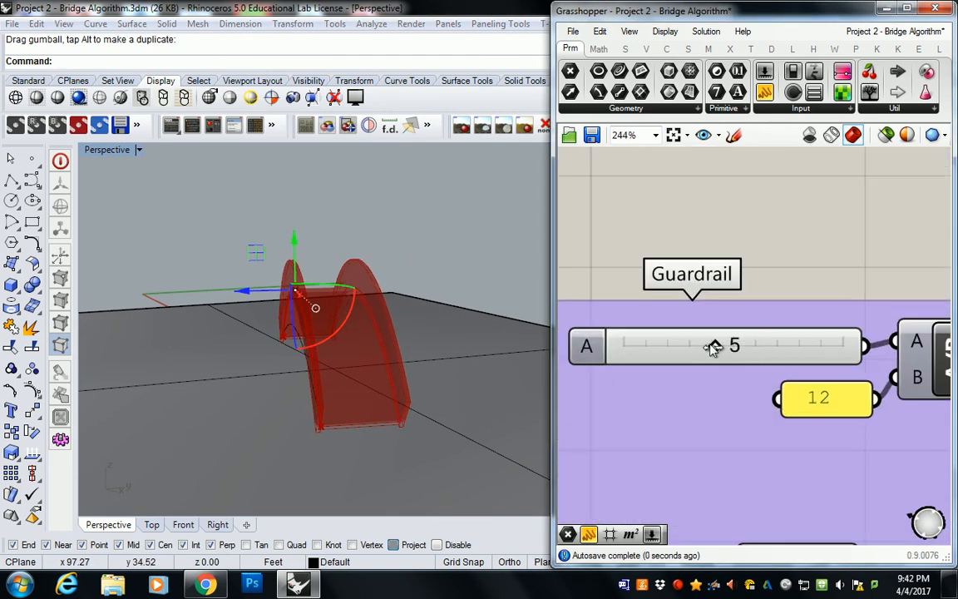
drag(711, 346, 840, 345)
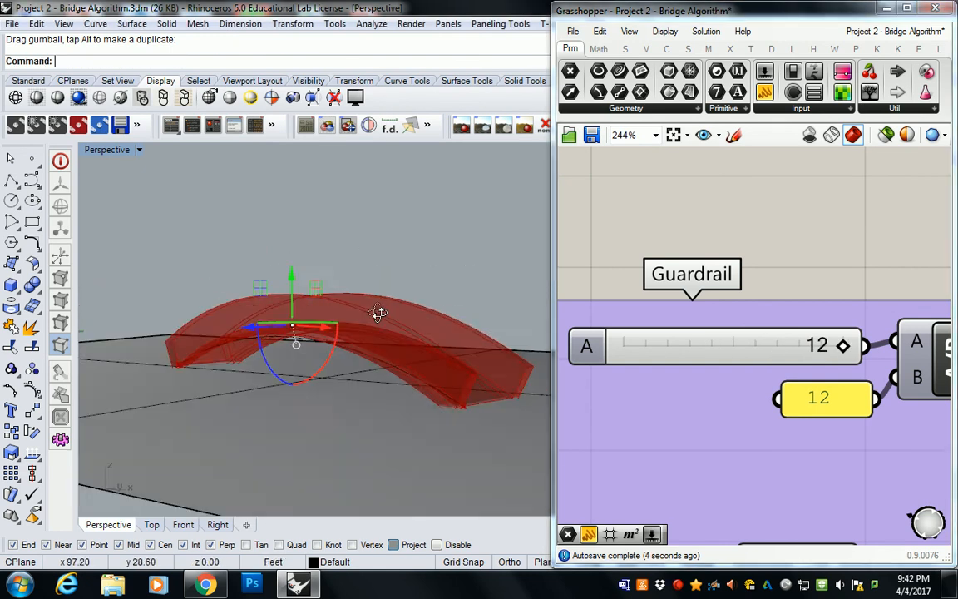
scroll(down, 3)
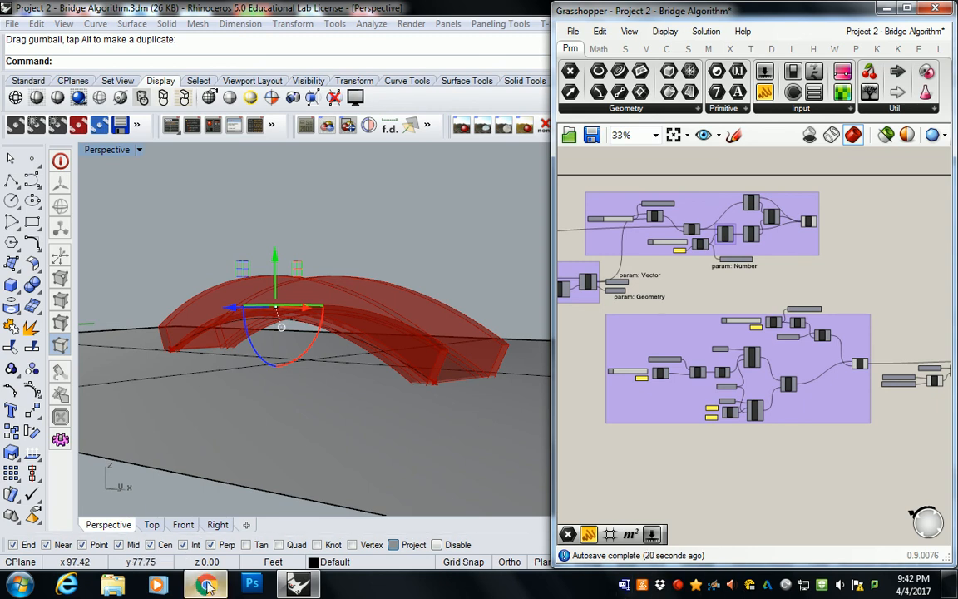
Step: Search Google for 'pedestrian bridge' from a new Chrome tab
click(205, 583)
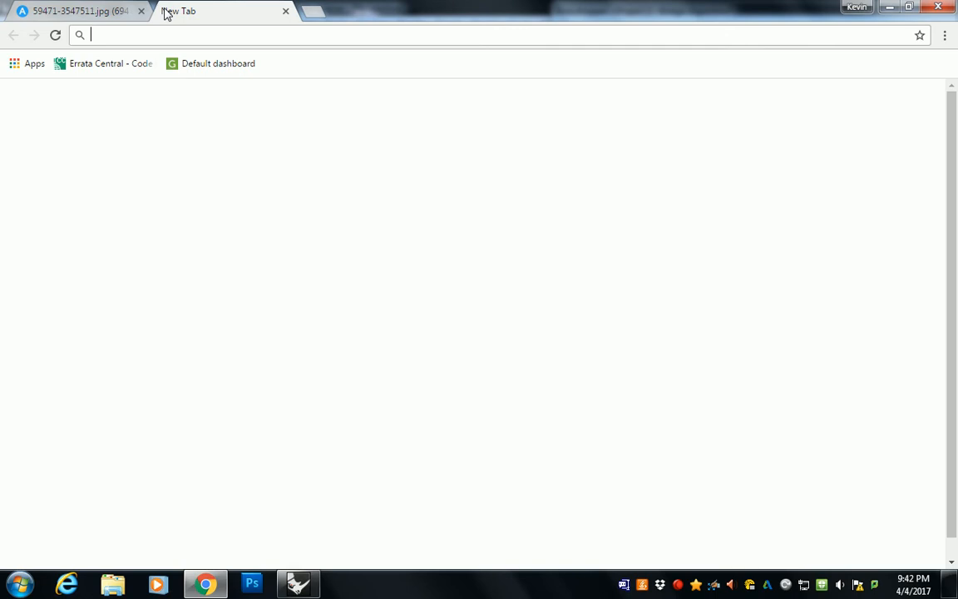
text(PEDESTRIAB)
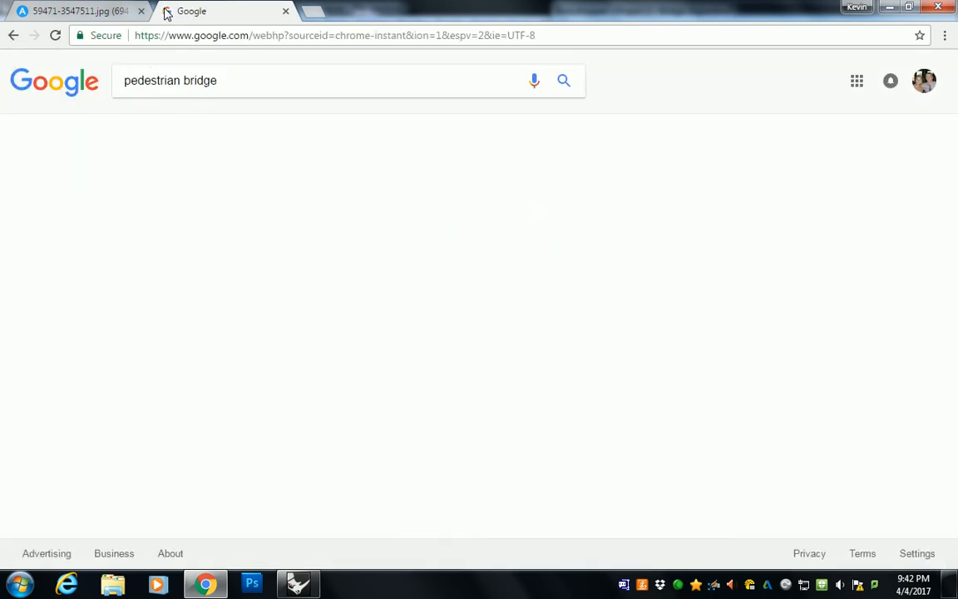
click(563, 81)
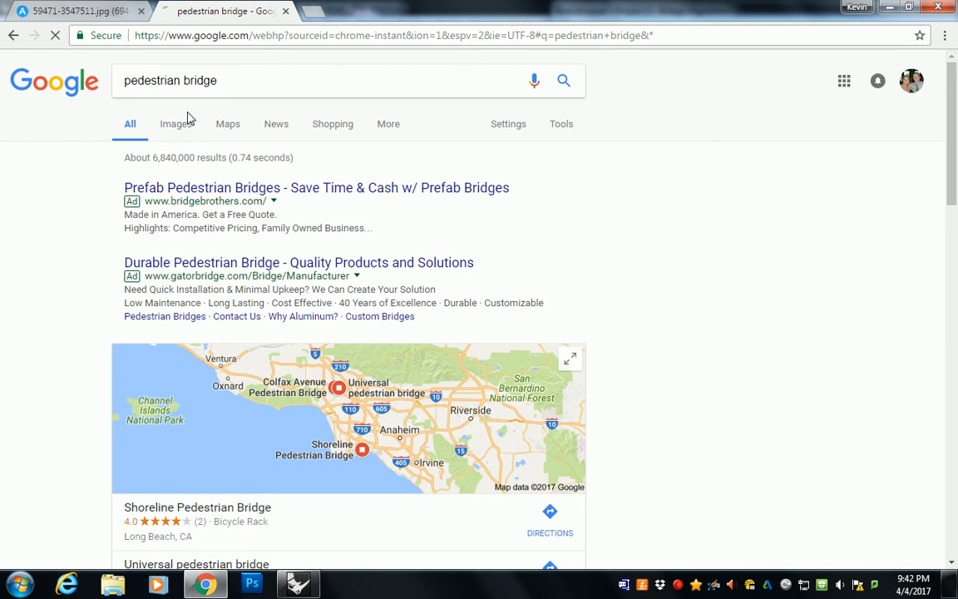
Step: Switch to image results and preview the curved riverside and cable-stayed bridge photos
click(175, 123)
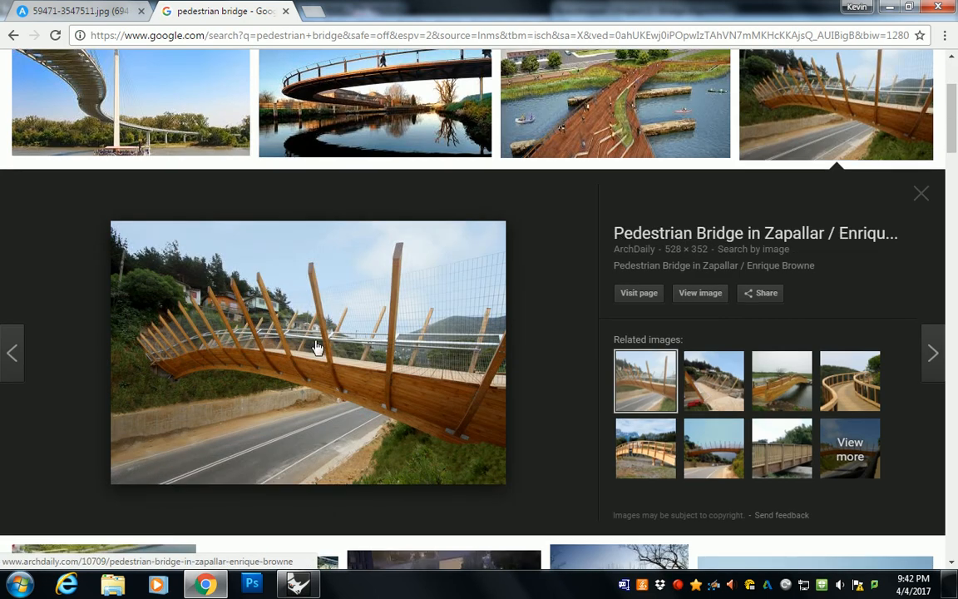
mouse_move(713, 381)
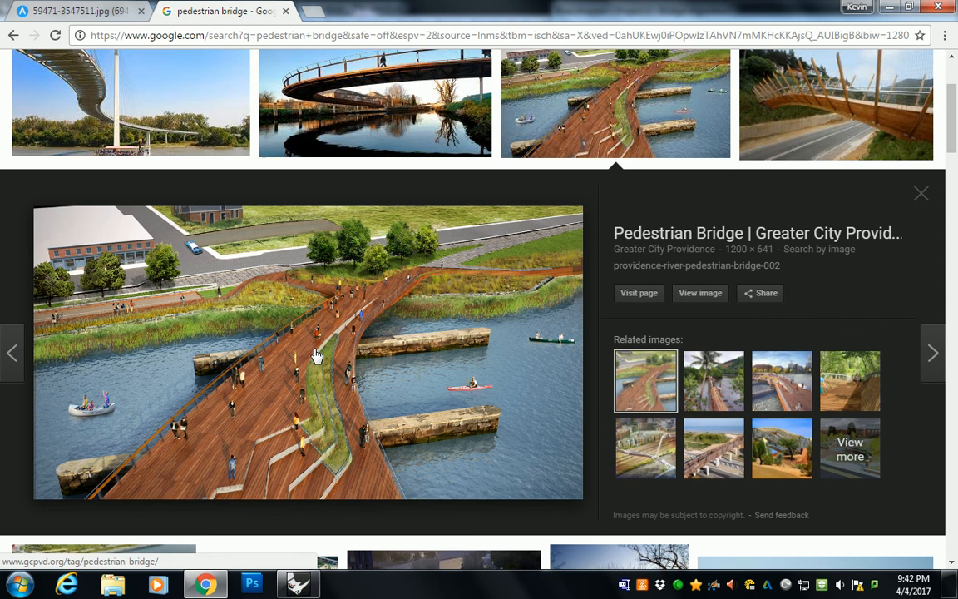
click(375, 103)
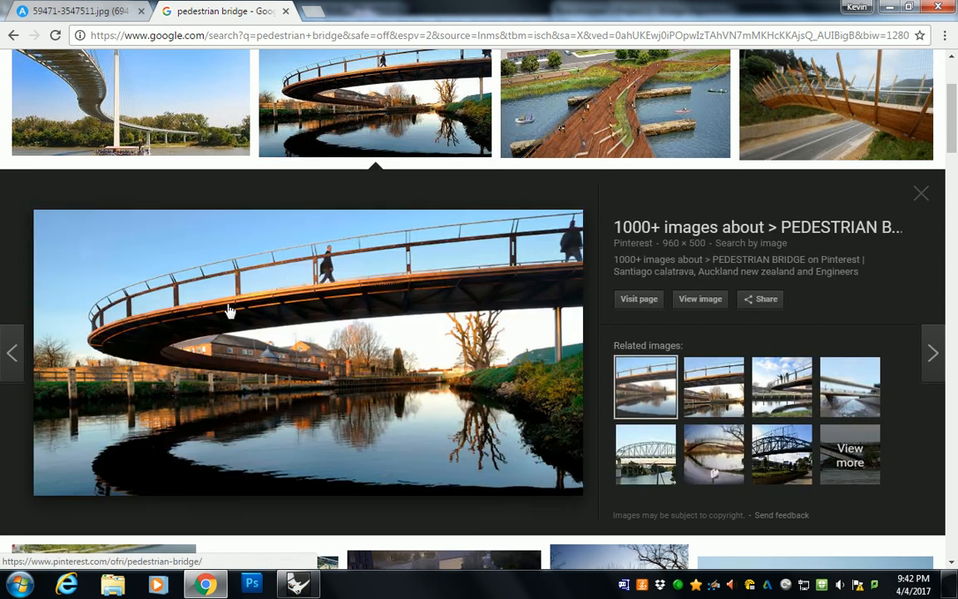
click(129, 109)
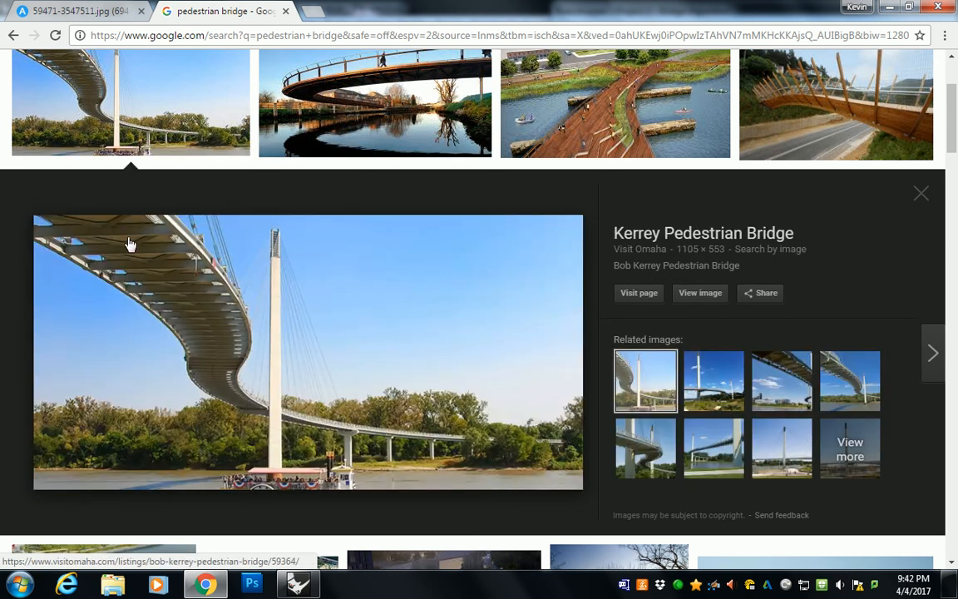
mouse_move(310, 372)
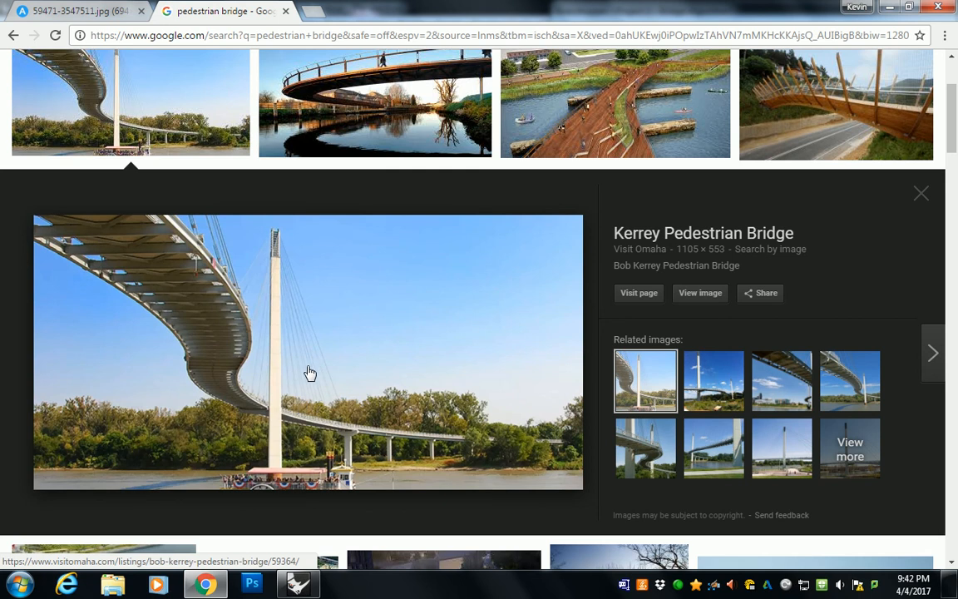
mouse_move(297, 370)
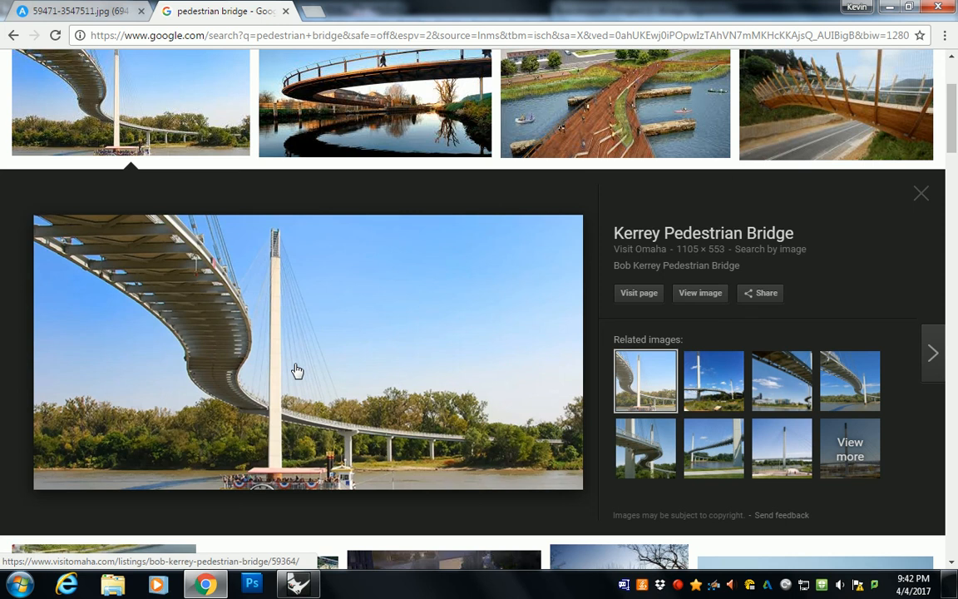
Step: Preview the blue steel arch and golden rendered bridges, opening the golden one full-size
scroll(down, 3)
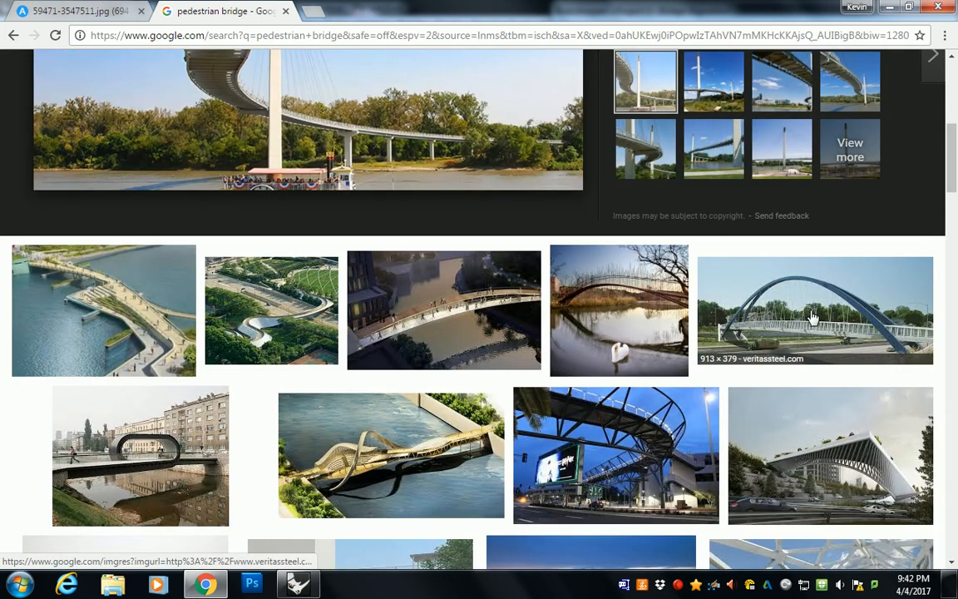
click(814, 308)
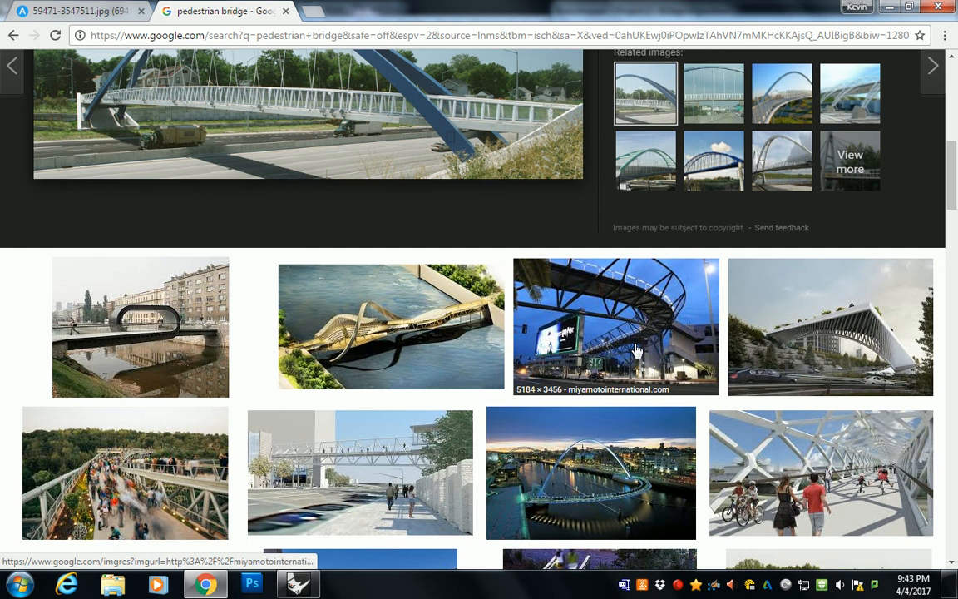
click(389, 337)
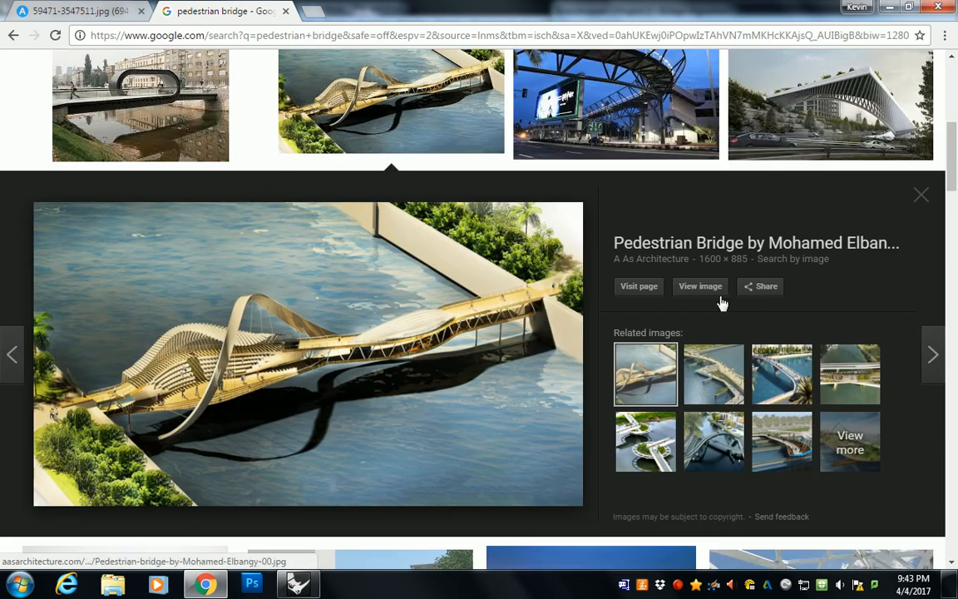
click(701, 287)
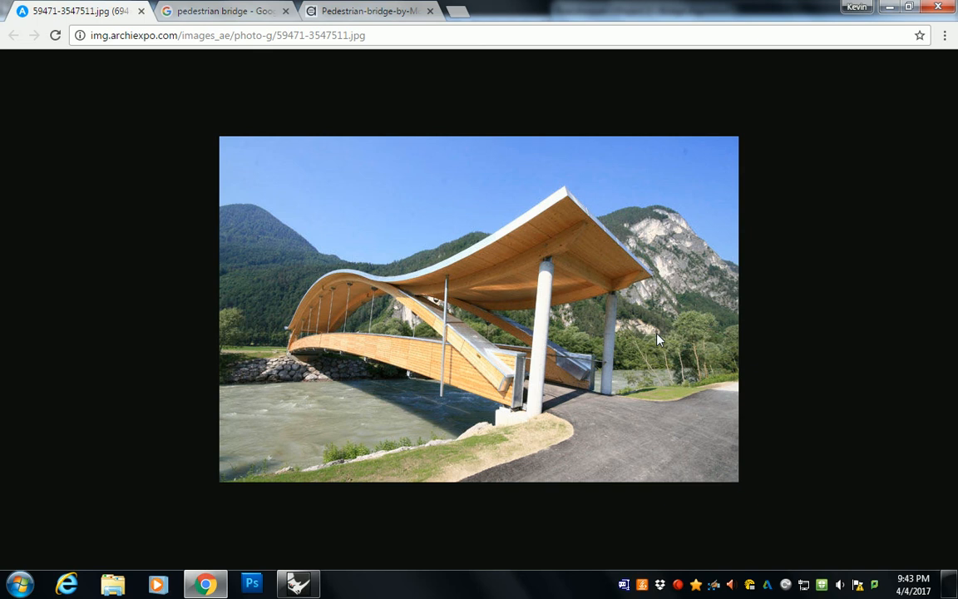
Step: Return to the Rhinoceros 5 window showing the bridge model
click(297, 583)
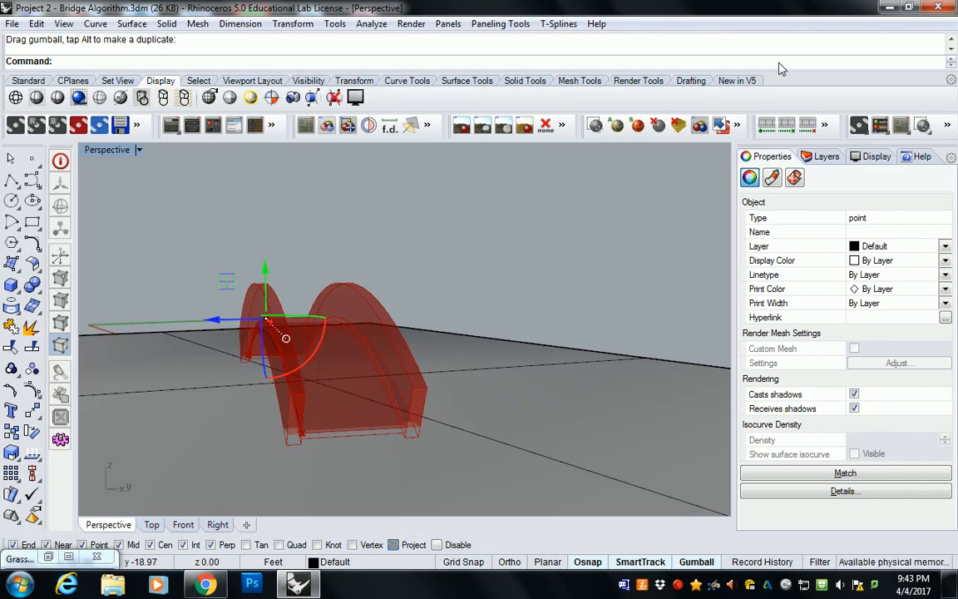